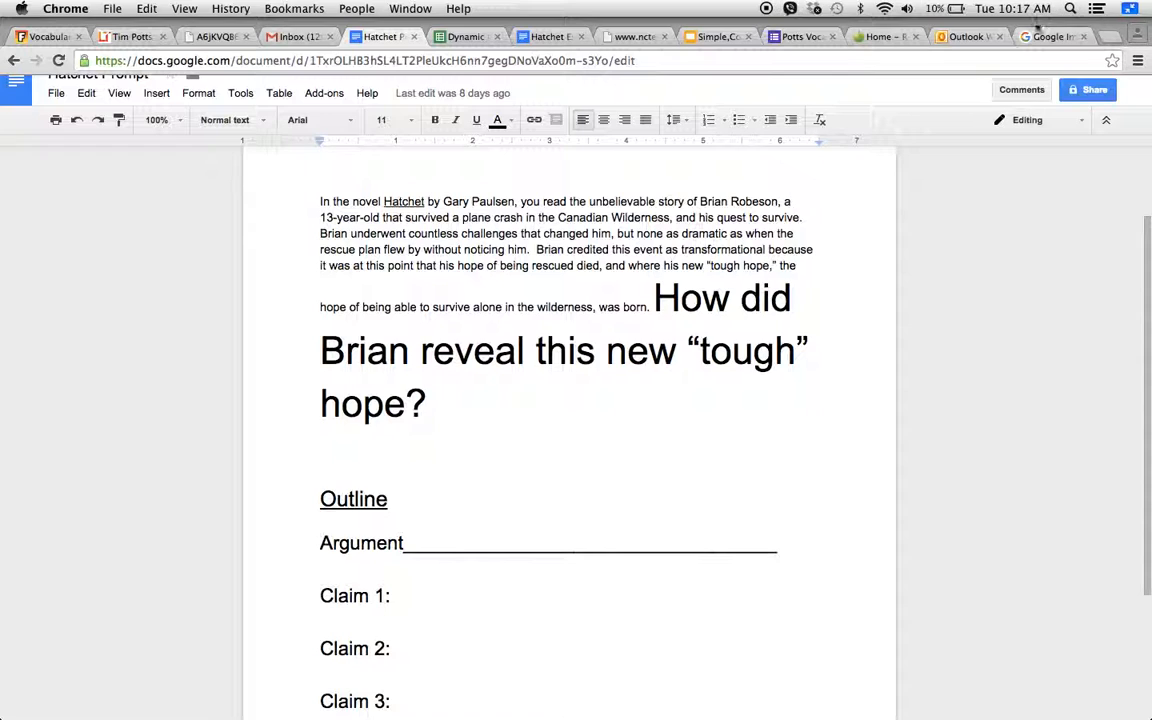
# - In the Dynamic Character Outline, compare the one with nature, humbled and Resilient traits
pyautogui.click(464, 18)
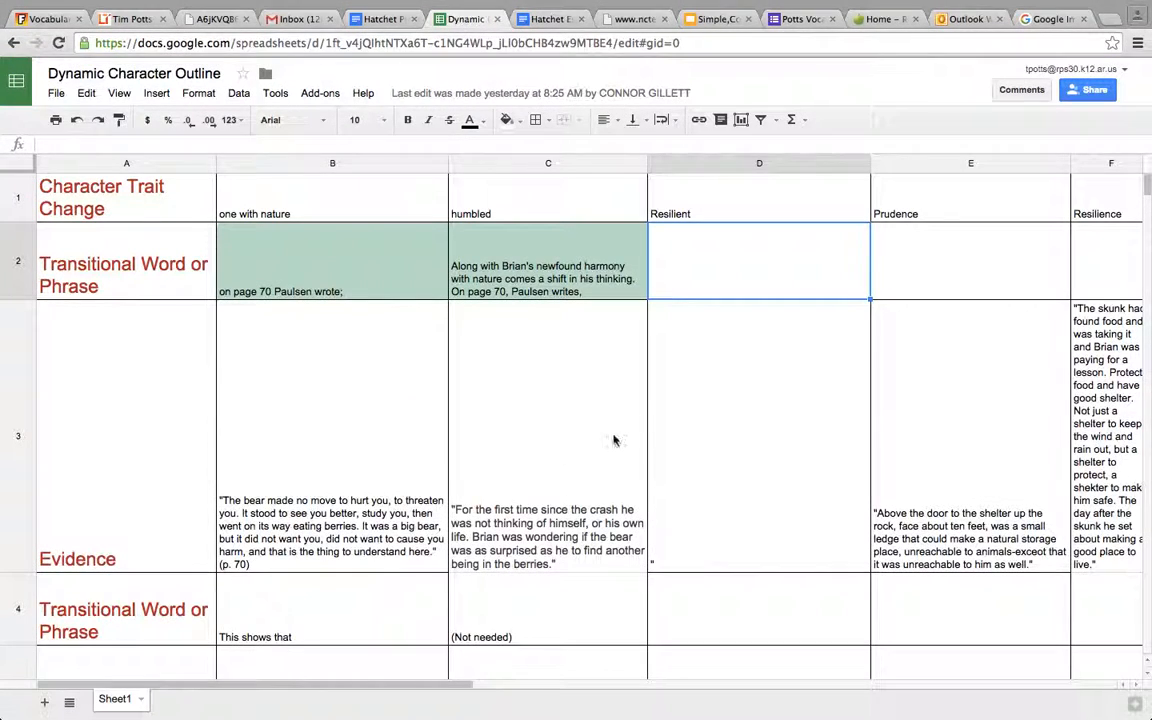
pyautogui.click(547, 197)
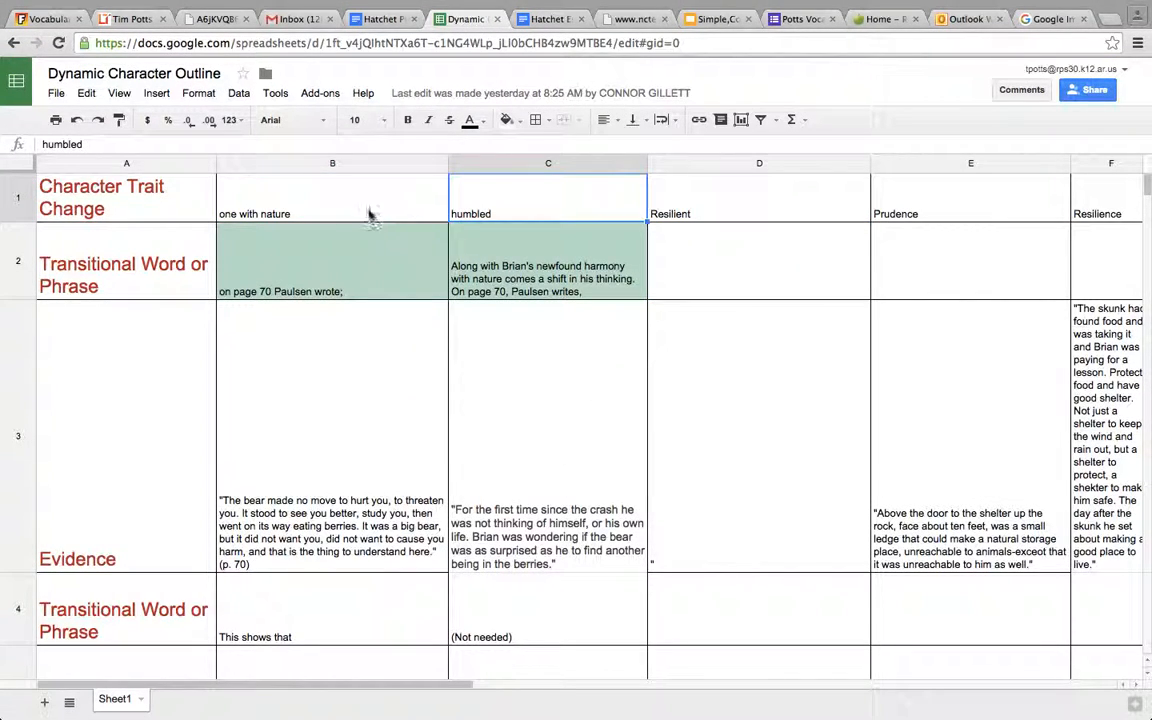
pyautogui.moveTo(338, 217)
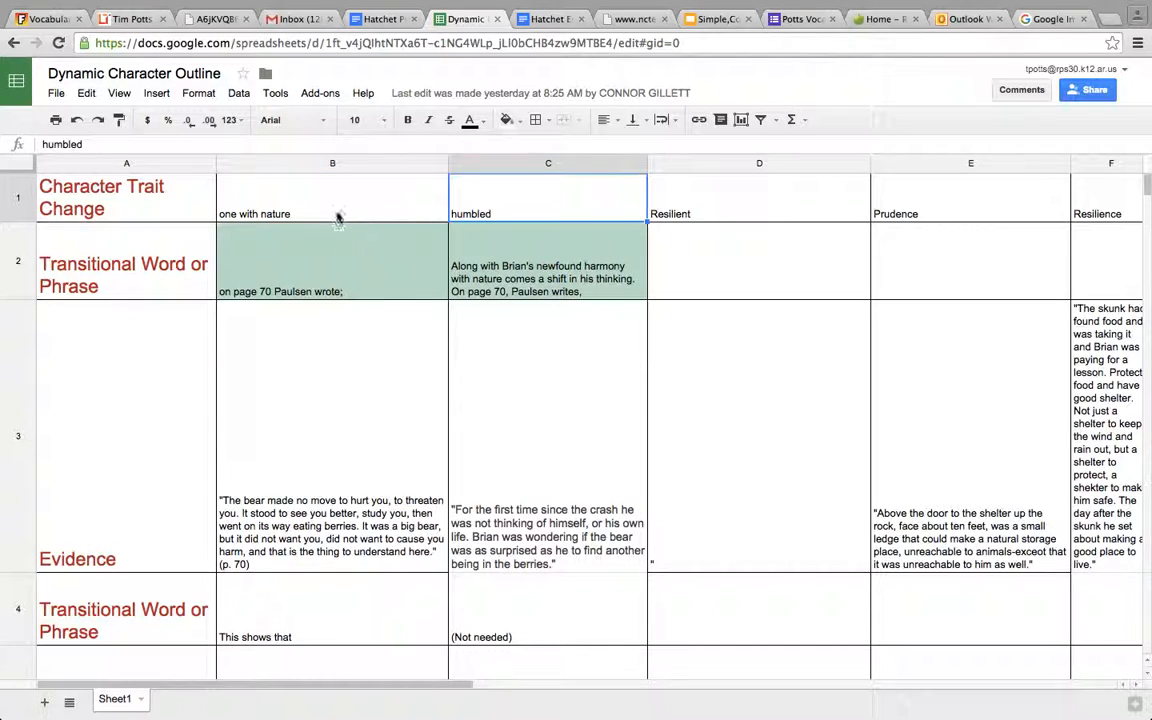
pyautogui.click(332, 197)
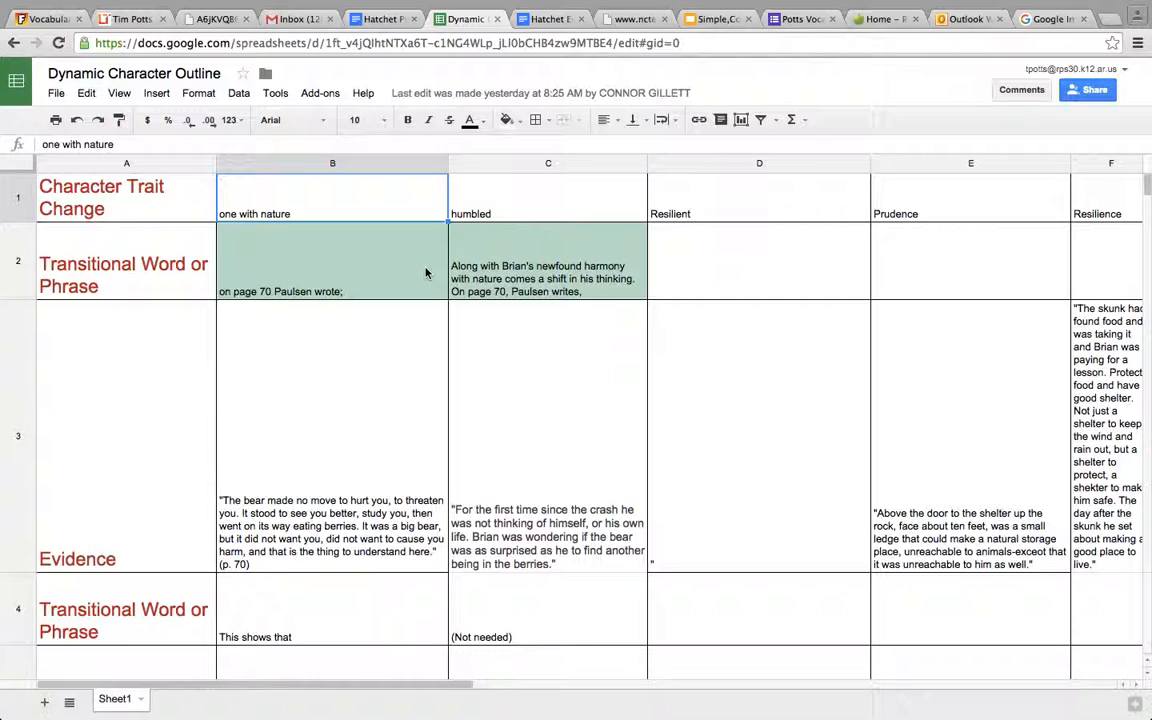
pyautogui.click(547, 197)
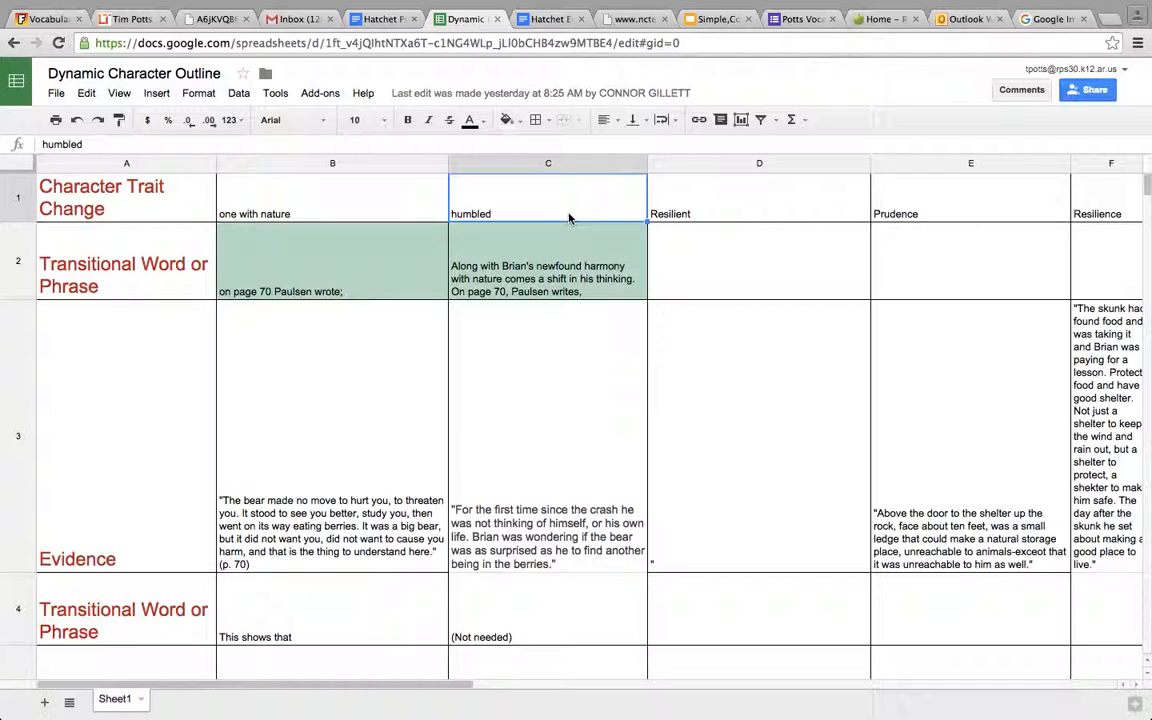
pyautogui.click(332, 197)
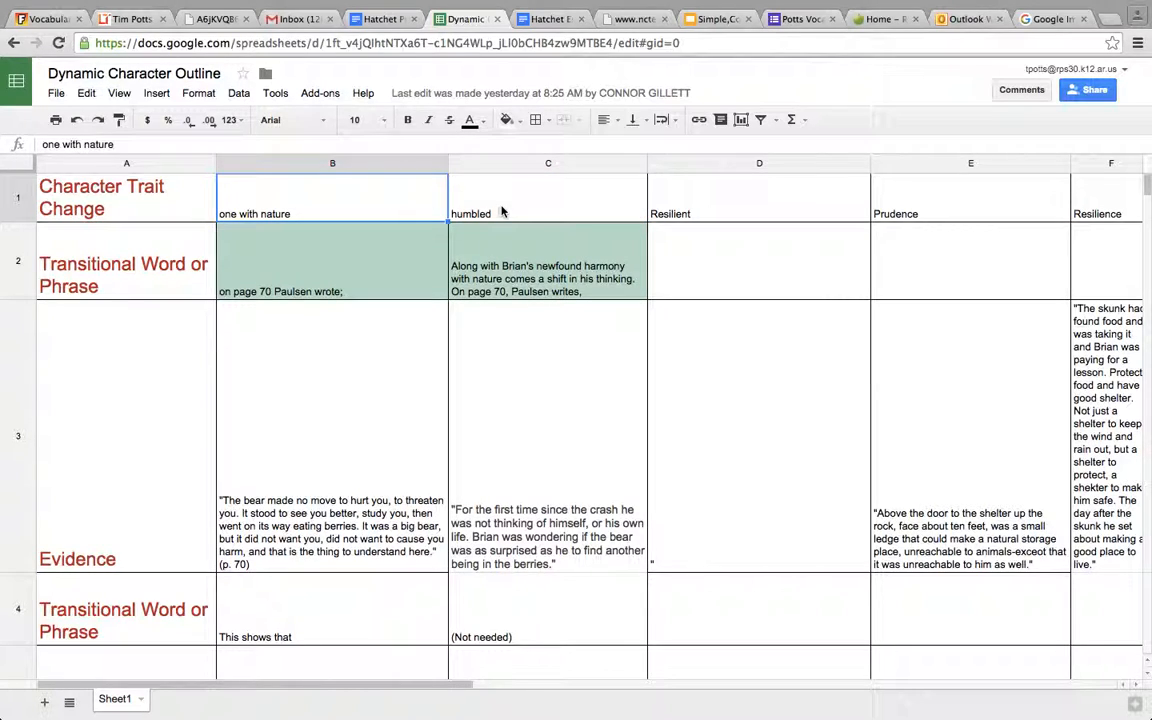
pyautogui.click(547, 197)
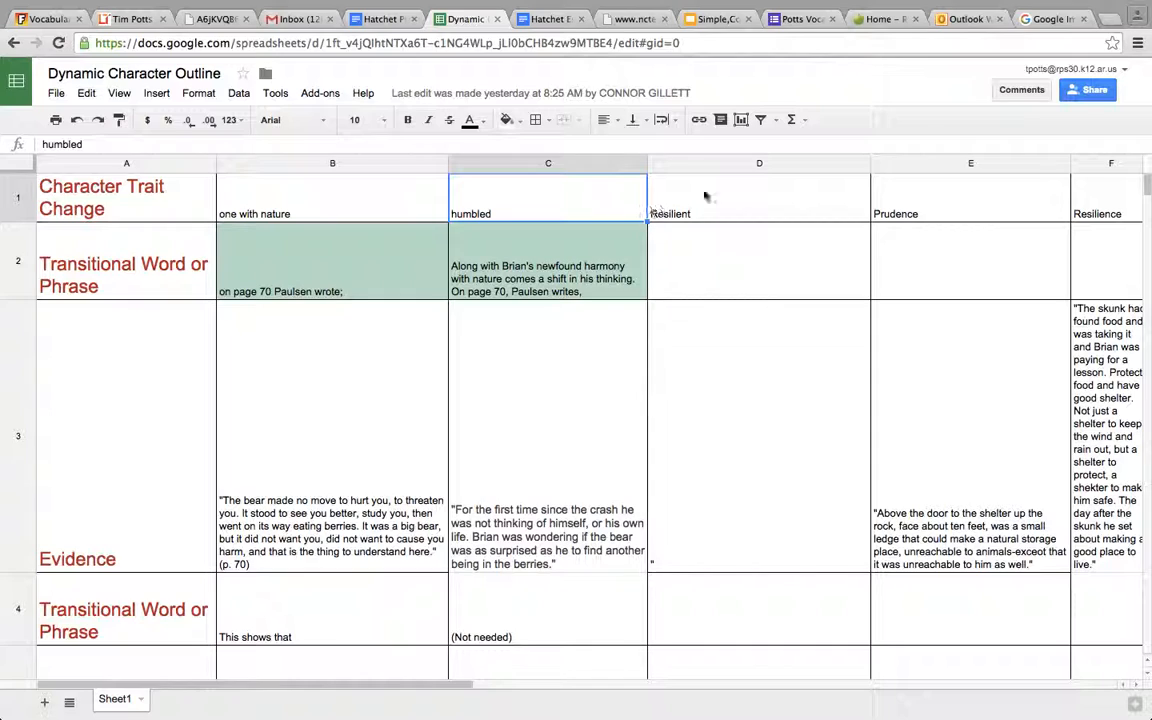
pyautogui.click(758, 197)
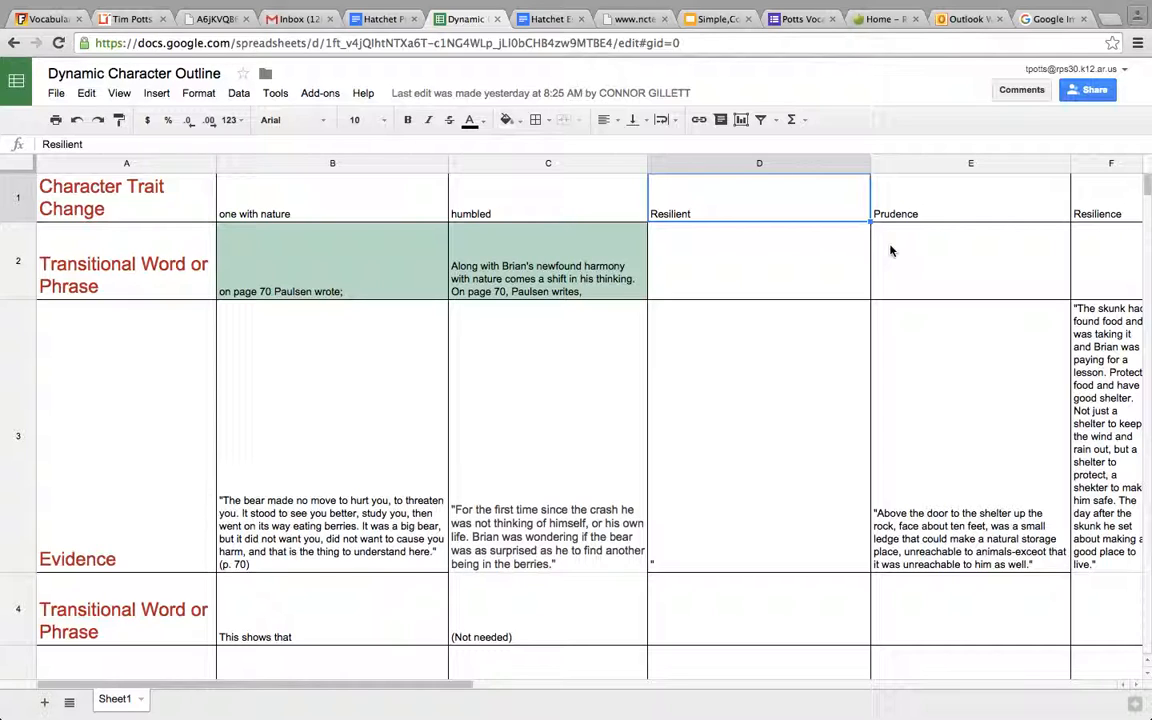
# - Review the Prudence, Resilience and Tough trait columns further right in the sheet
pyautogui.click(970, 197)
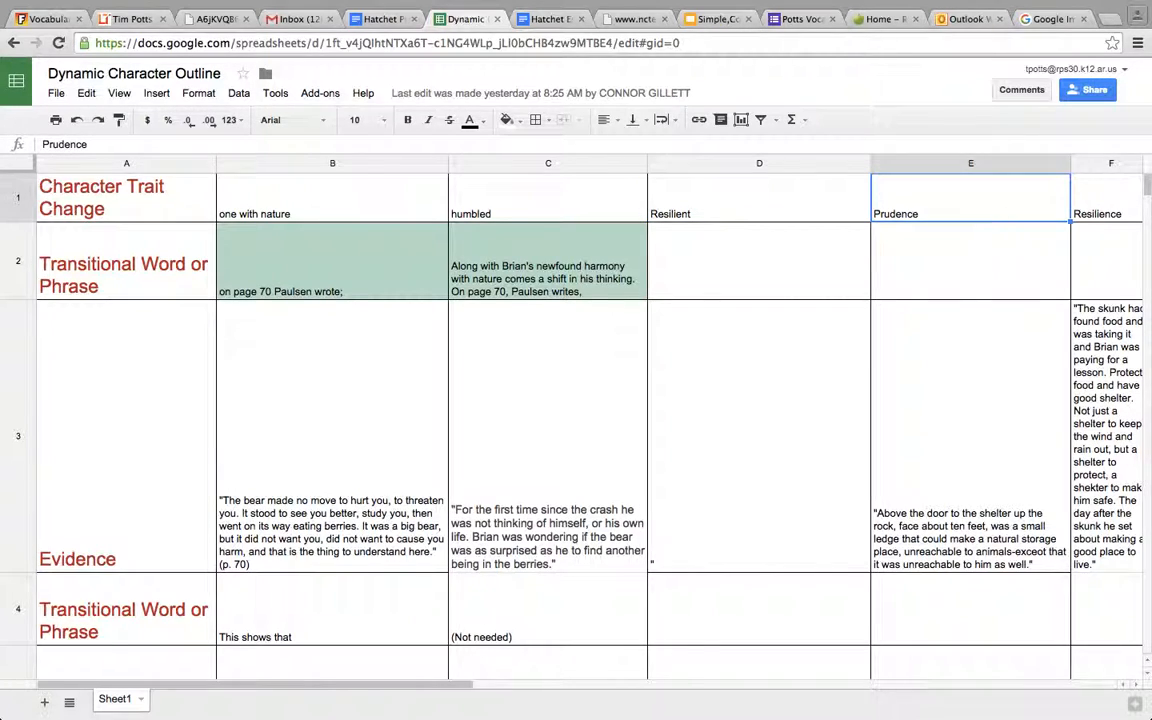
pyautogui.hscroll(3)
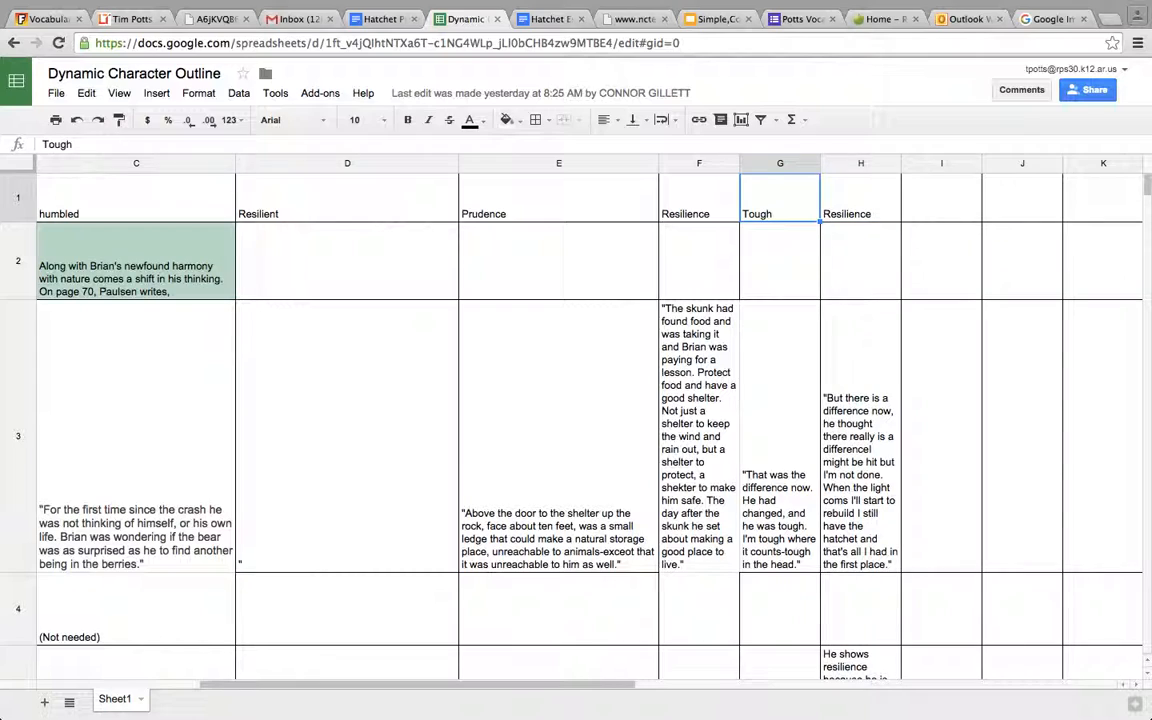
pyautogui.moveTo(753, 238)
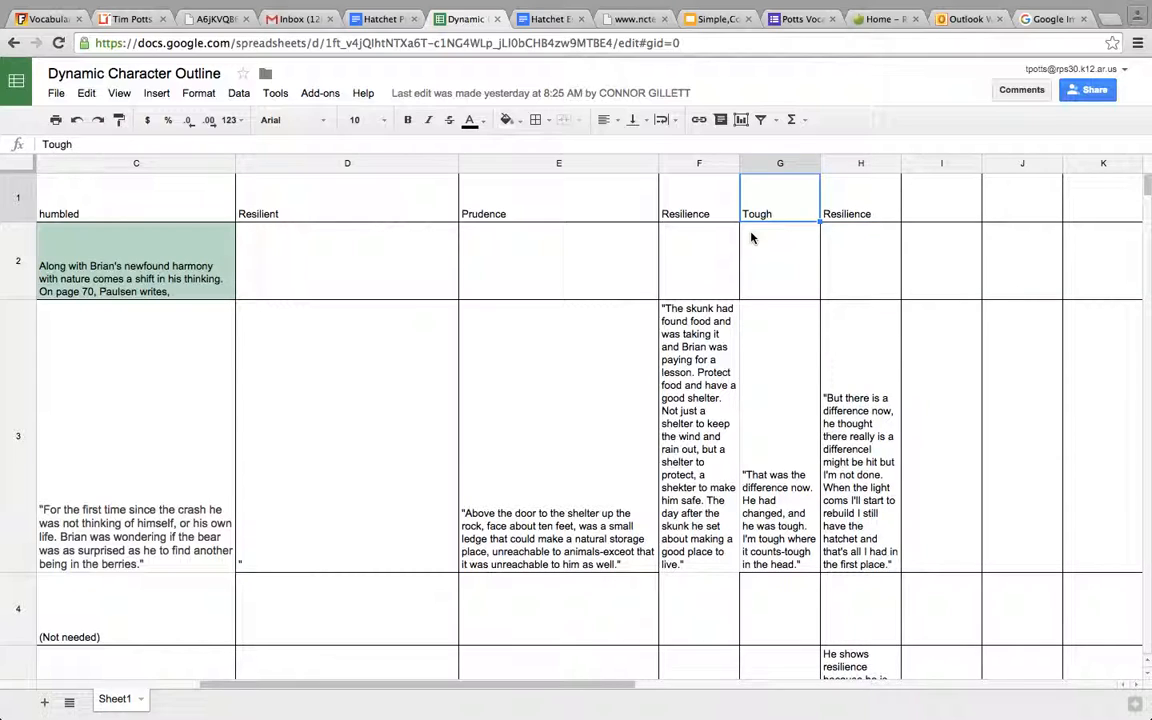
pyautogui.click(699, 196)
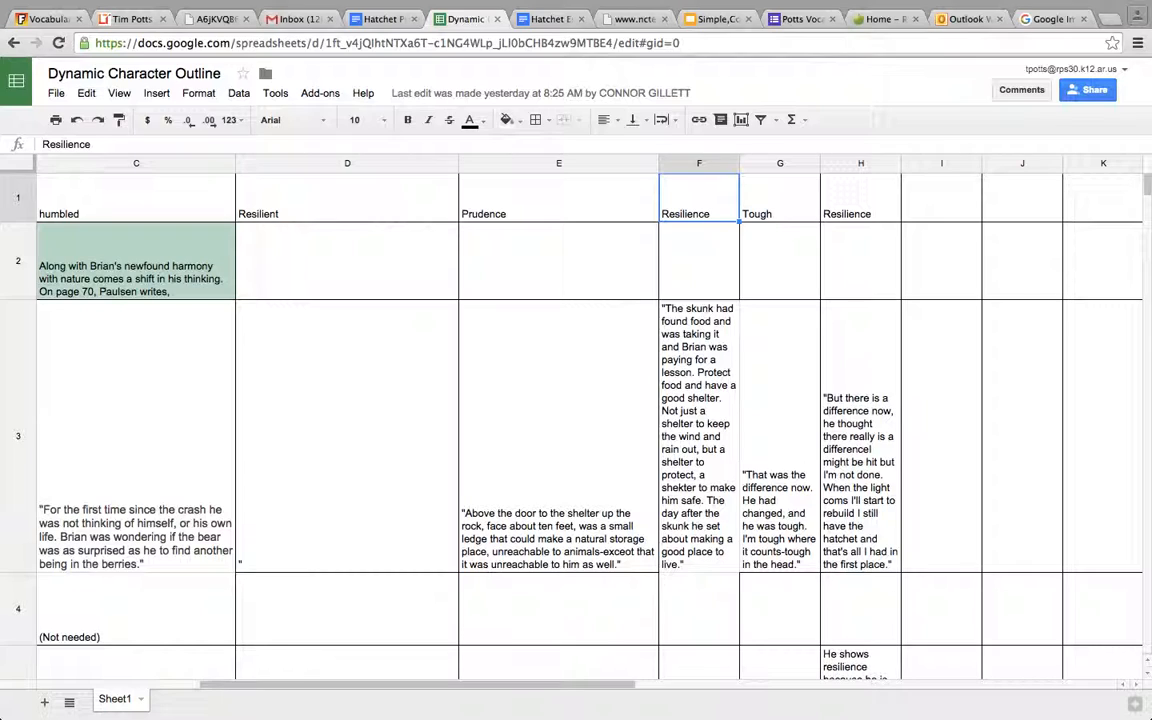
pyautogui.click(558, 196)
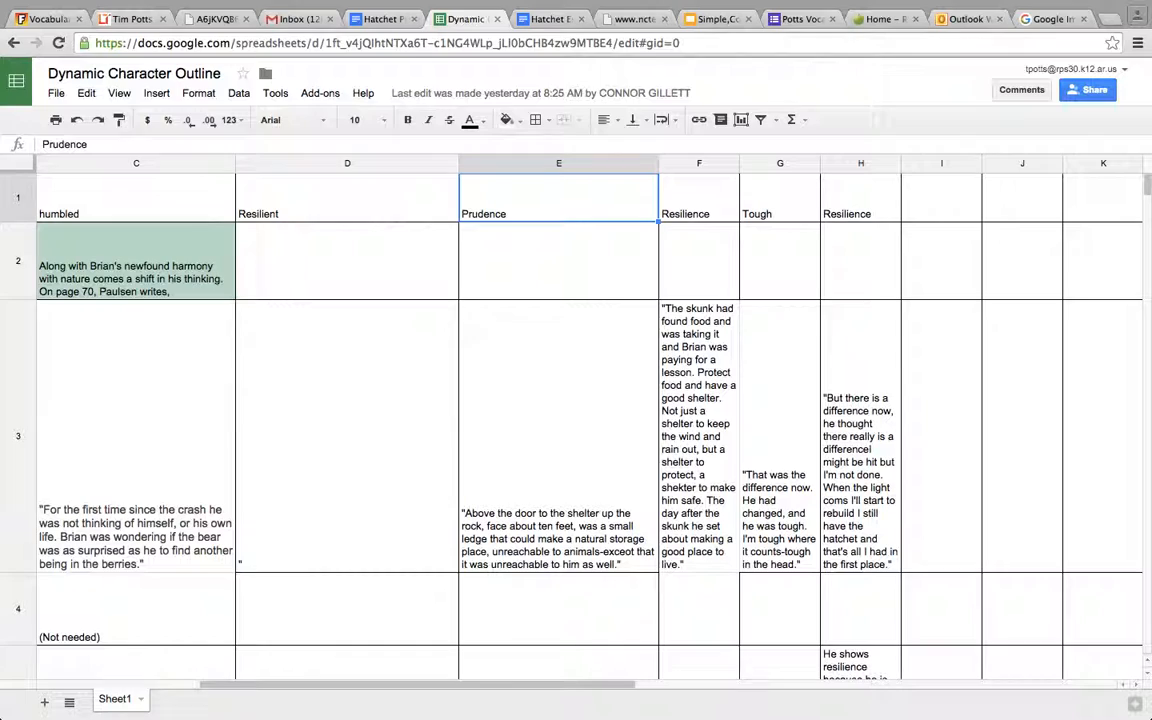
pyautogui.click(780, 197)
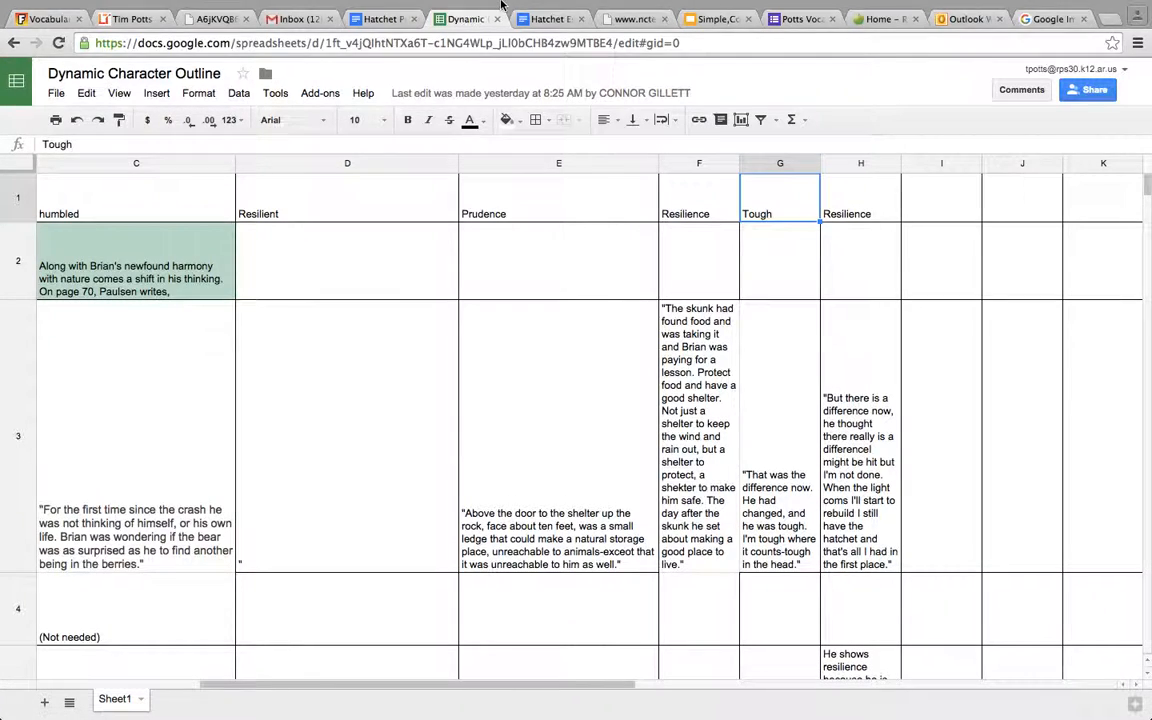
# - Go to the Hatchet Prompt document and scroll to its Argument and Claims outline
pyautogui.click(378, 18)
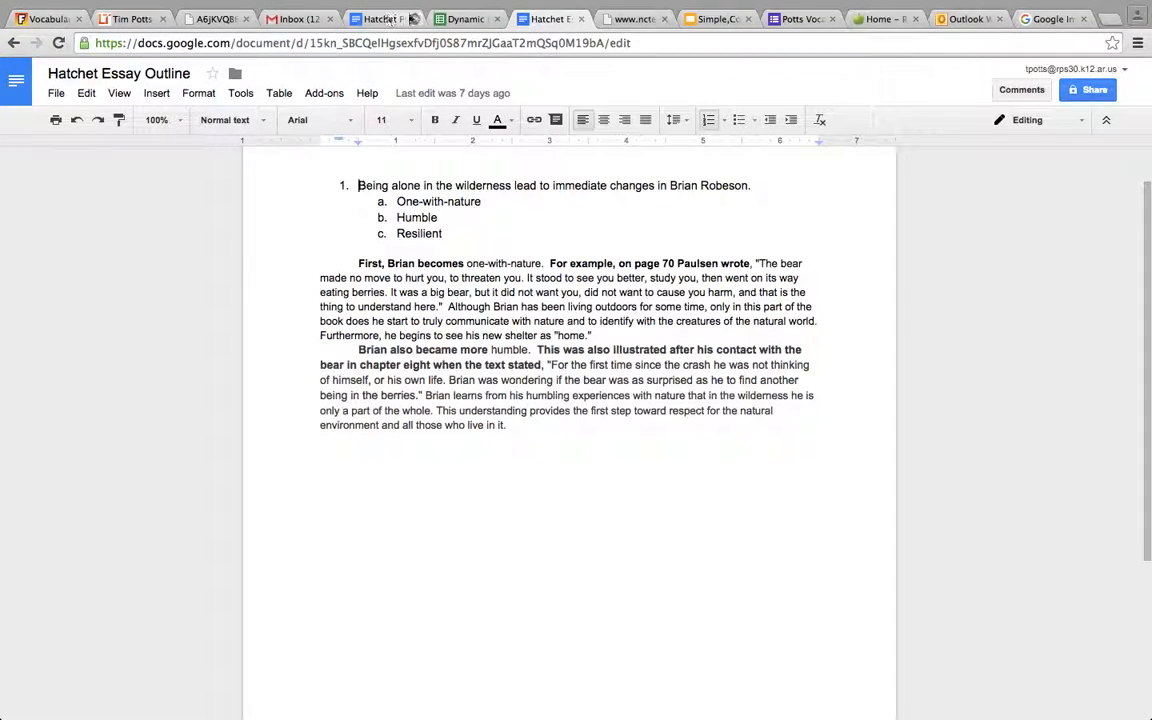
pyautogui.click(380, 18)
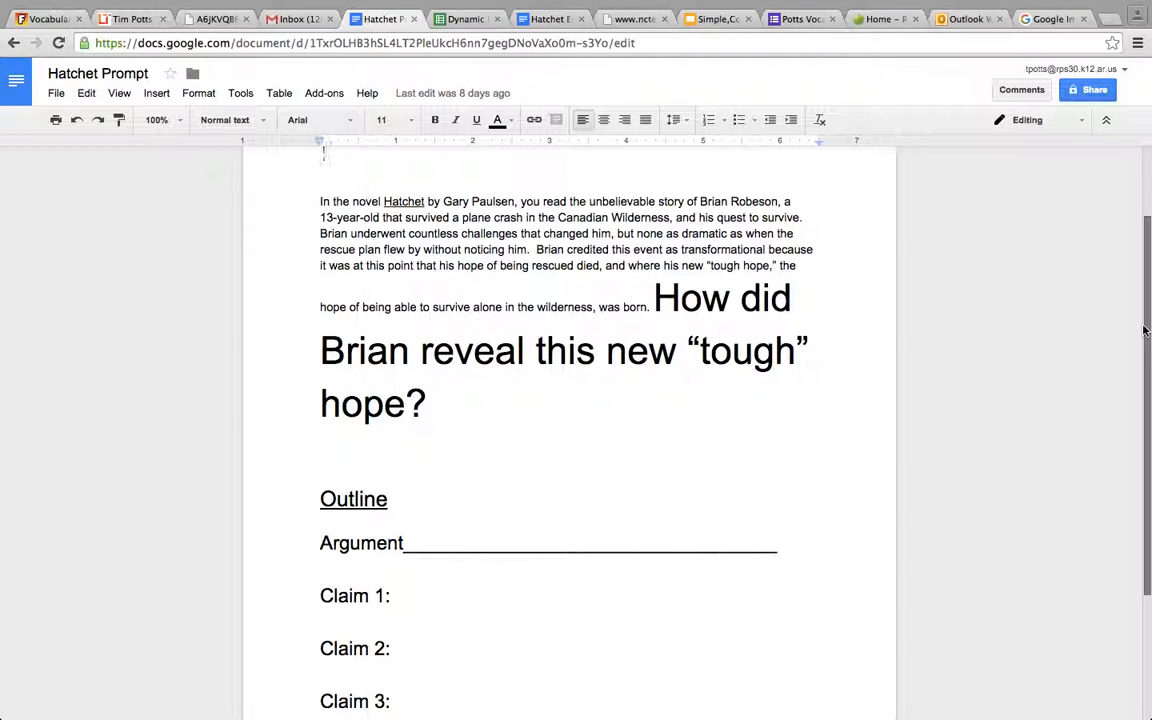
pyautogui.scroll(-3)
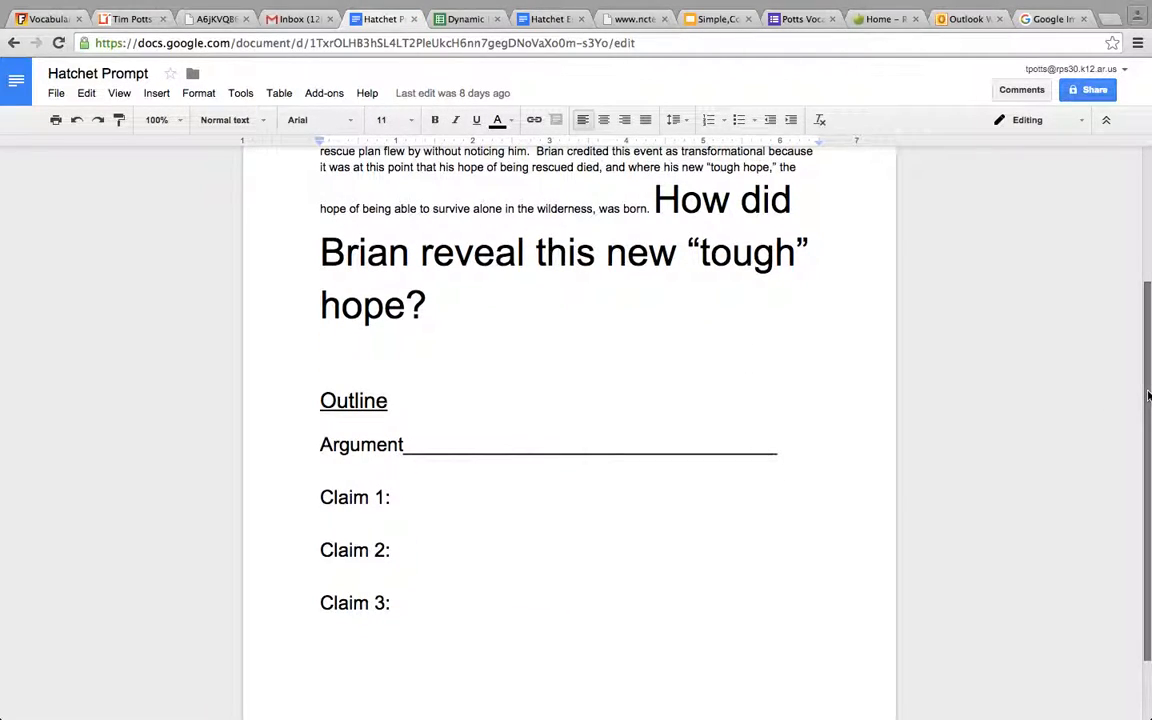
pyautogui.moveTo(445, 579)
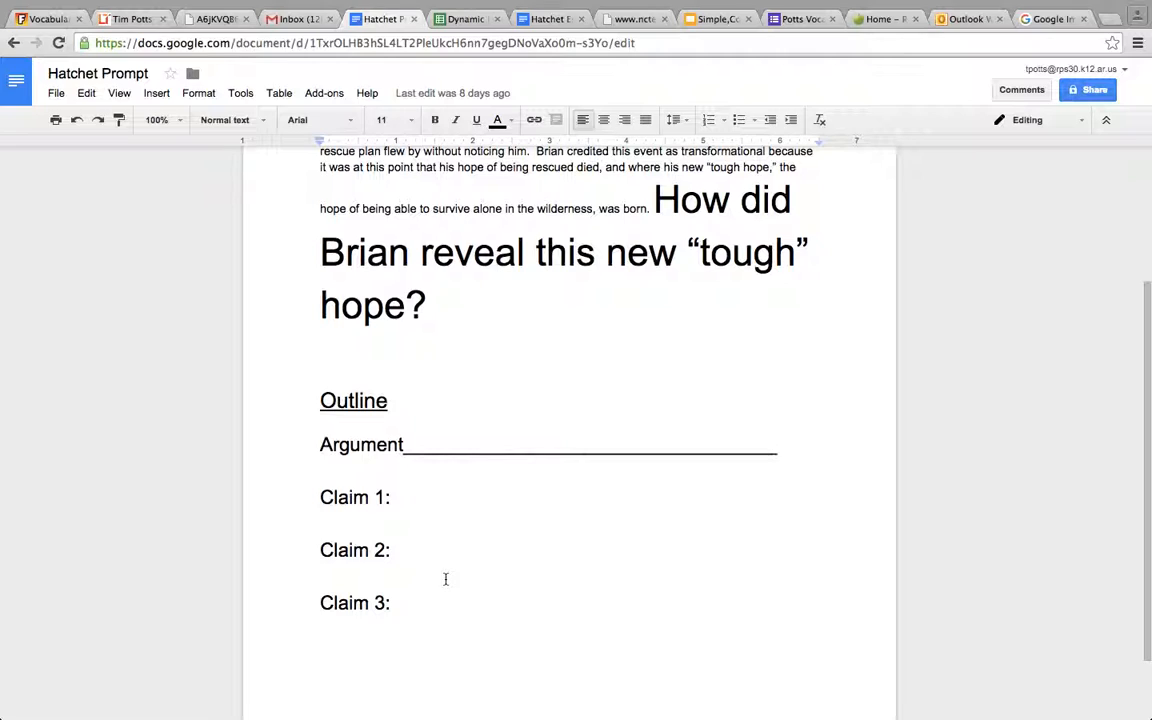
# - Replace the Argument blank with 'Brian revealed his new tough hope by being resilient.'
pyautogui.click(672, 444)
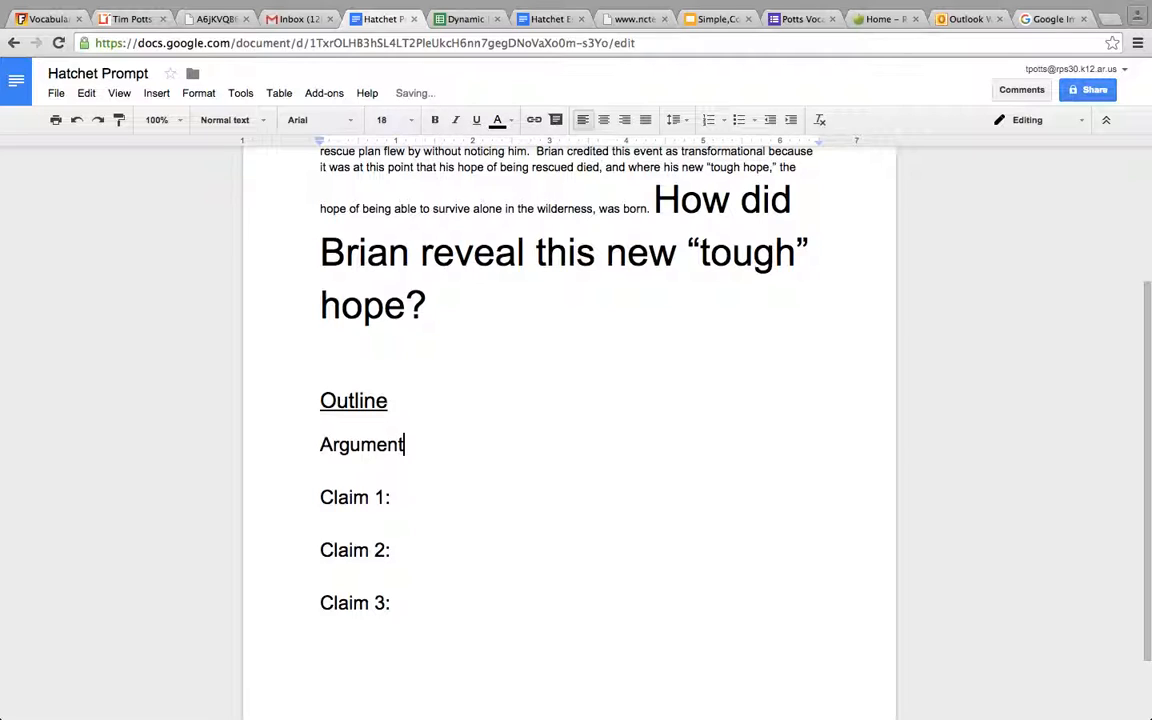
pyautogui.write('Brian revealed his new toug')
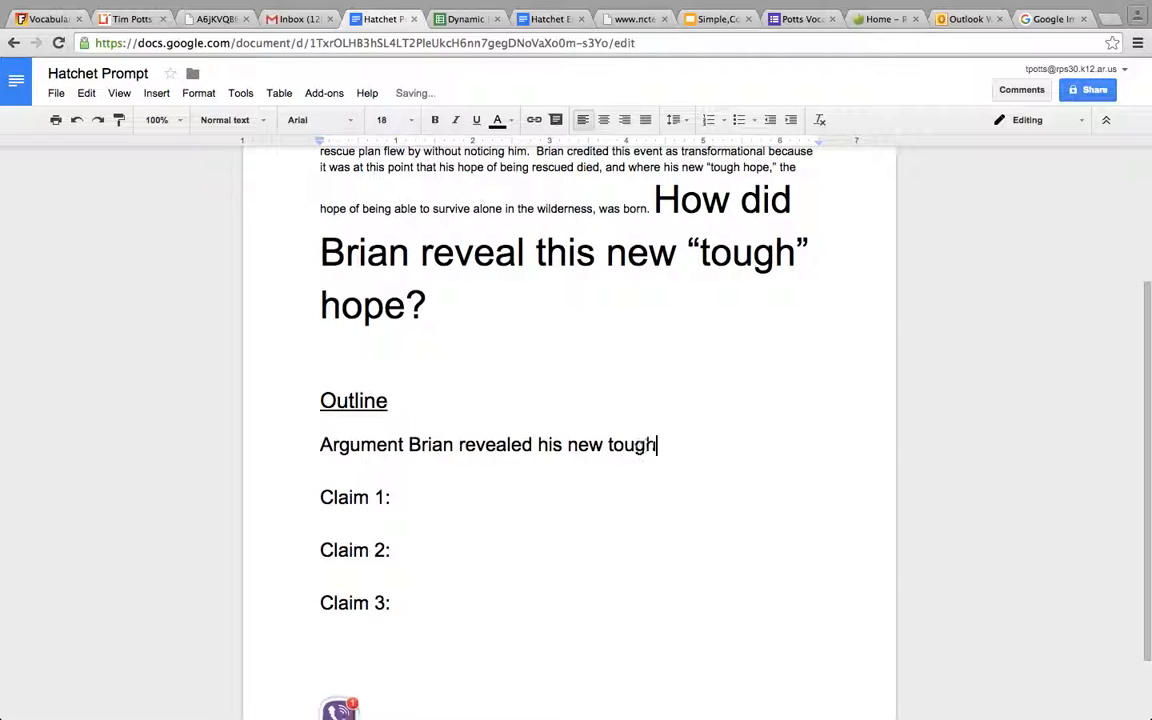
pyautogui.write('hope by')
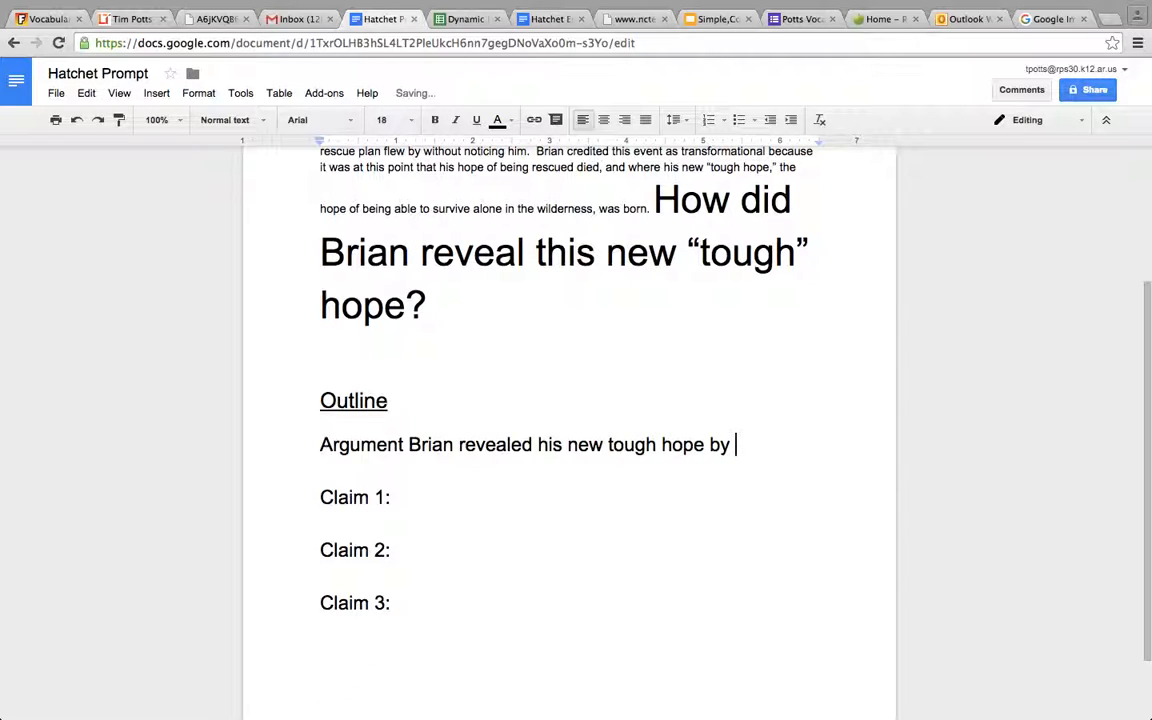
pyautogui.write('being resili')
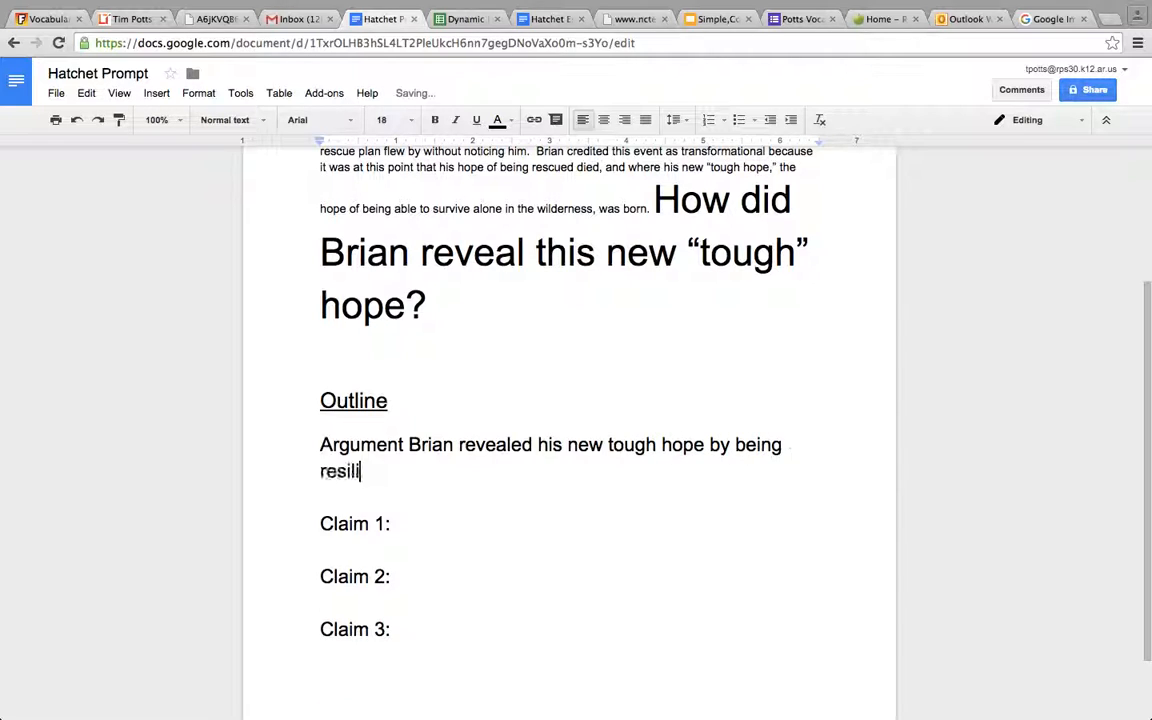
pyautogui.write('ent.')
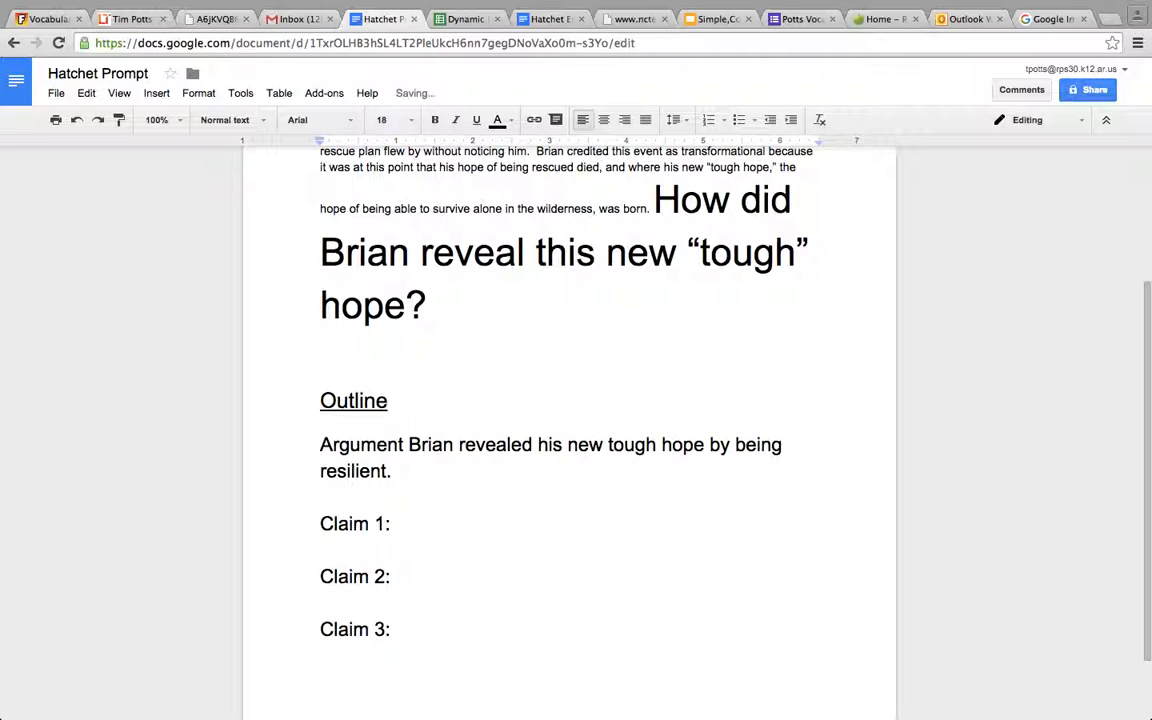
# - Write Claim 1: Kept a positive attitude after being attacked by vicious animals
pyautogui.write('Kep')
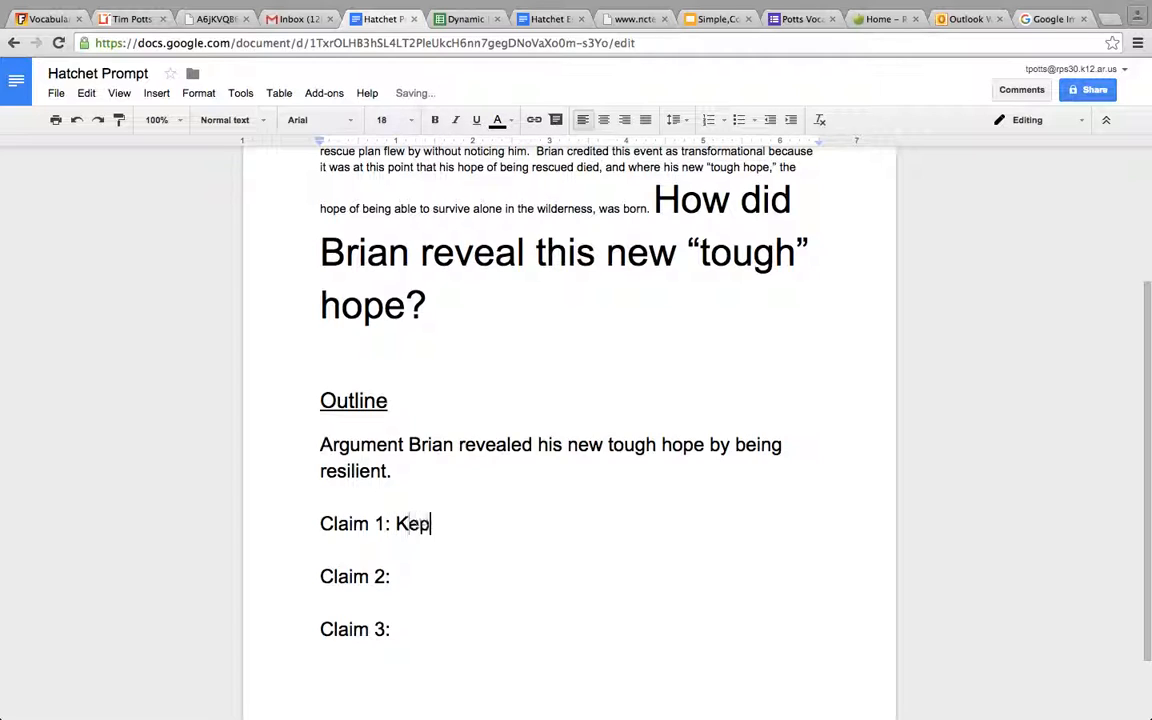
pyautogui.write('t a positive atti')
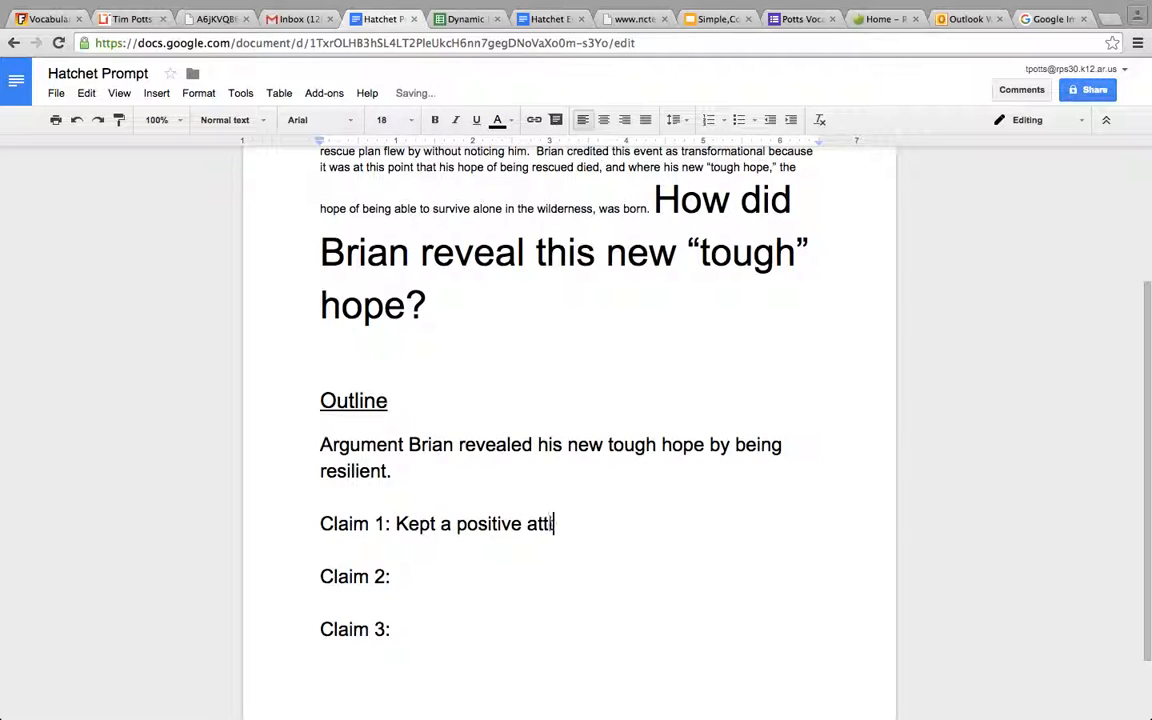
pyautogui.write('ude after')
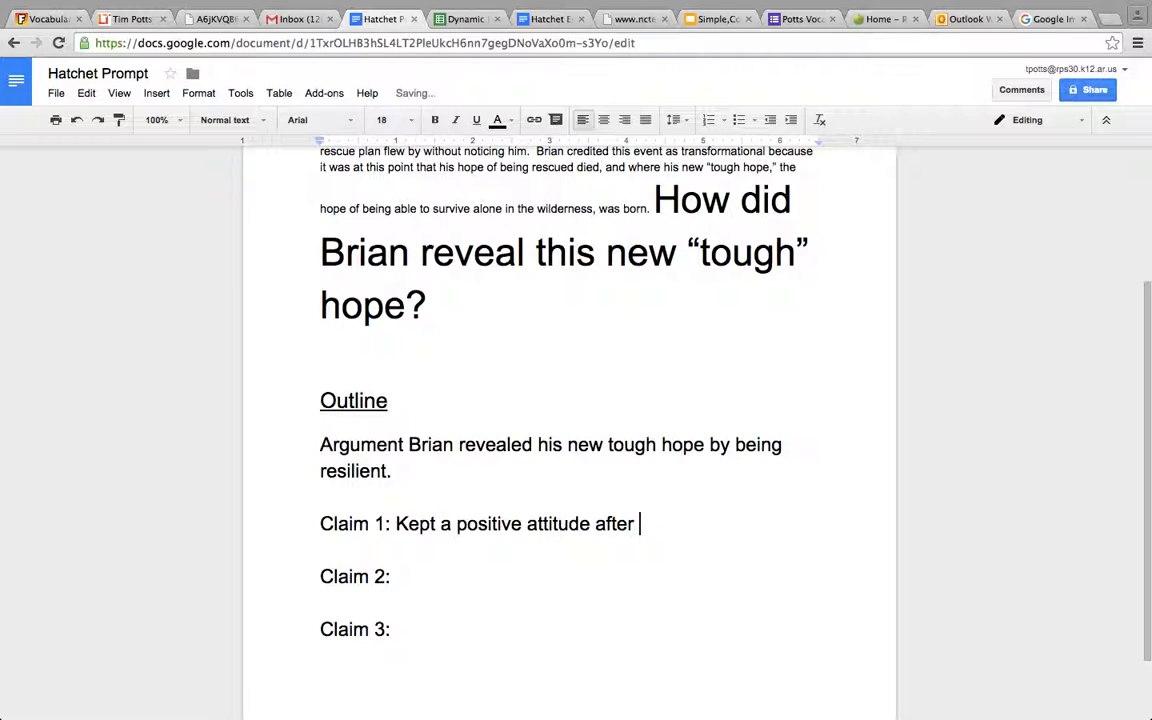
pyautogui.write('being attacked by vicio')
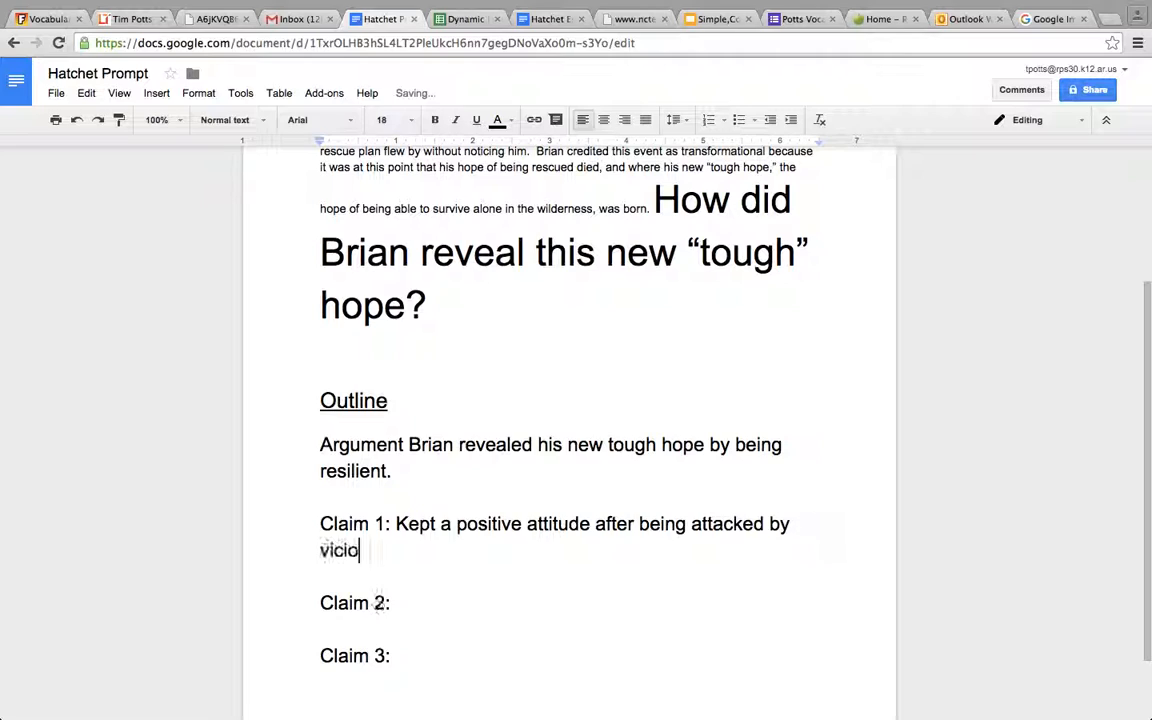
pyautogui.write('us animals')
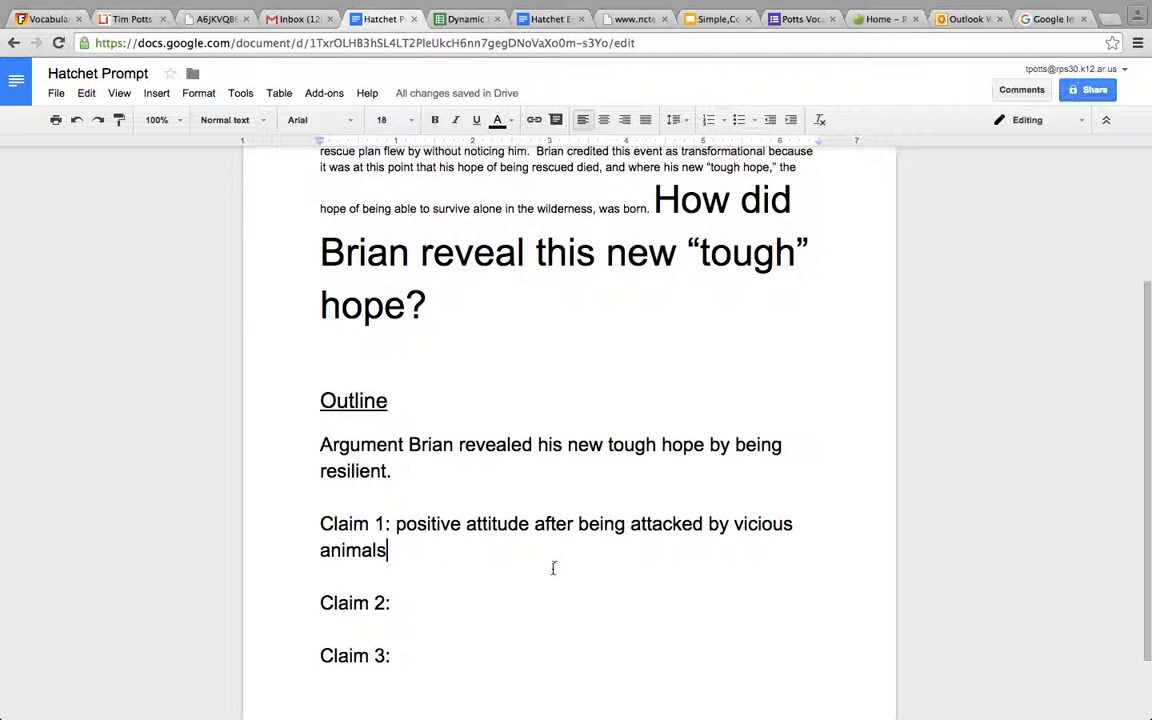
# - Write Claim 2: Rebuilt shelter after tornado
pyautogui.click(393, 602)
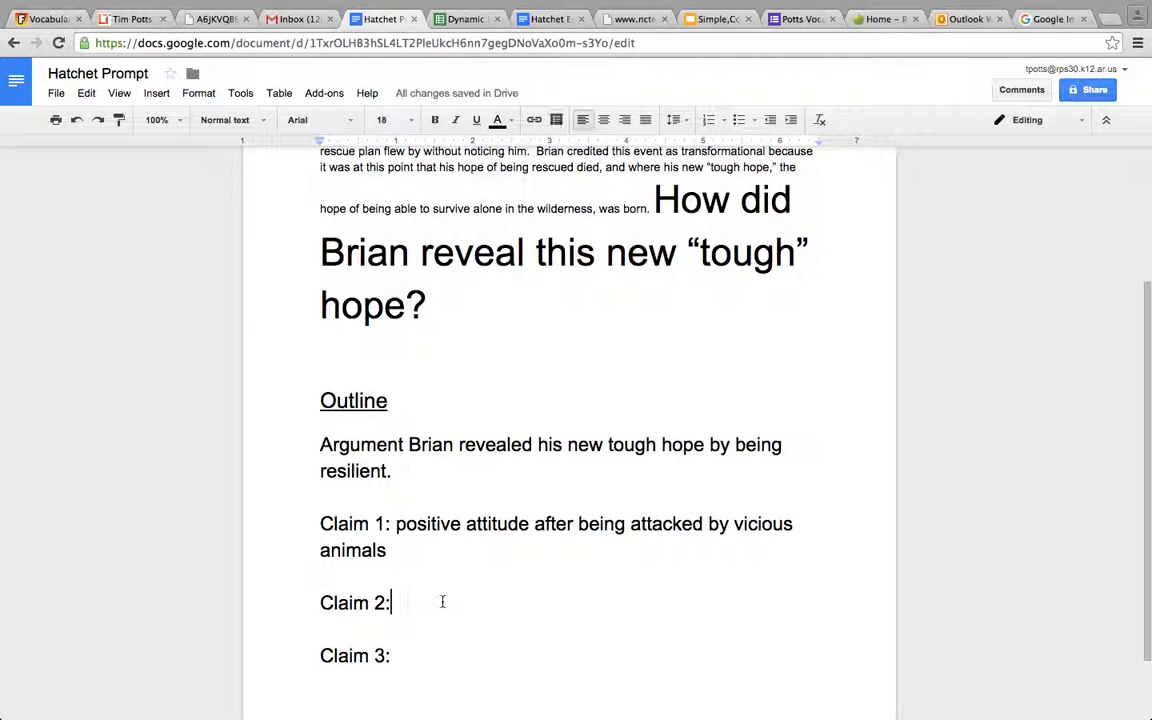
pyautogui.write('R')
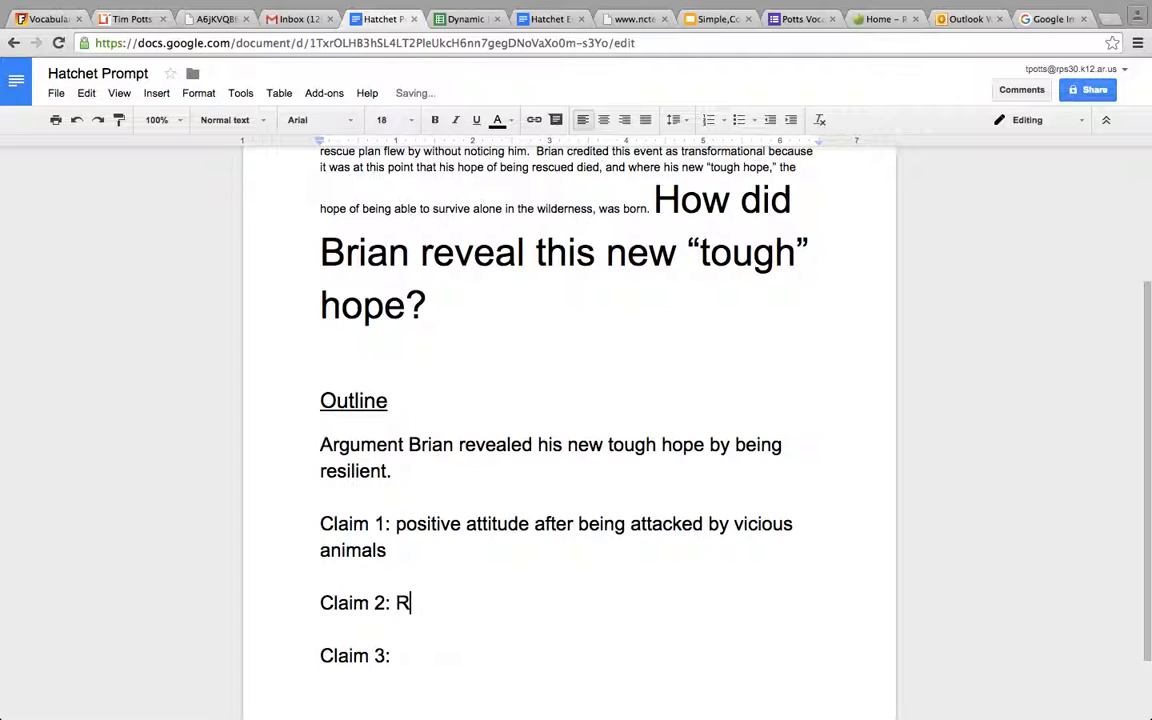
pyautogui.write('ebuilt shelte')
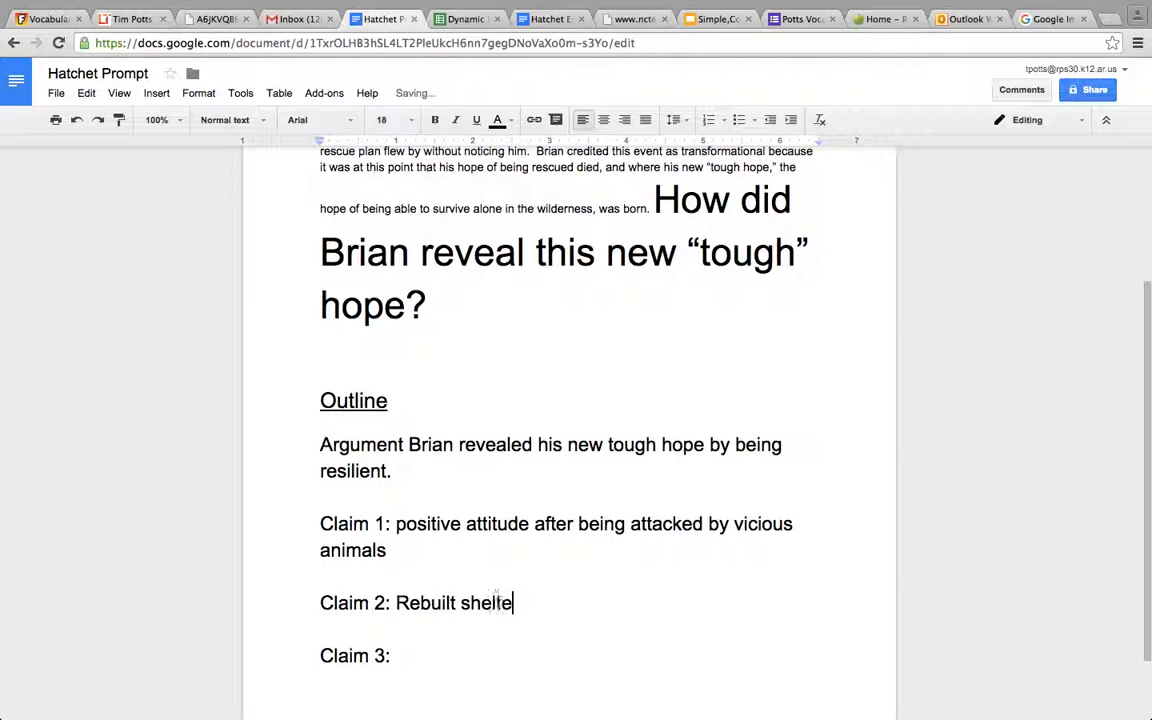
pyautogui.write('after tor')
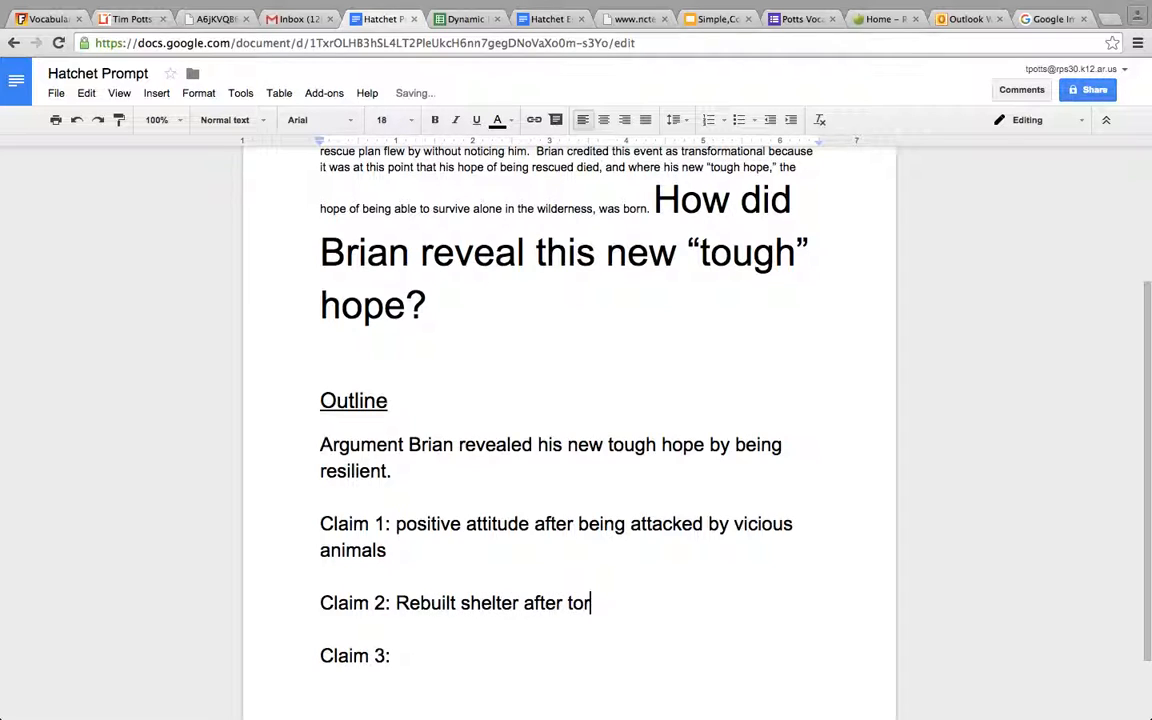
pyautogui.write('nado')
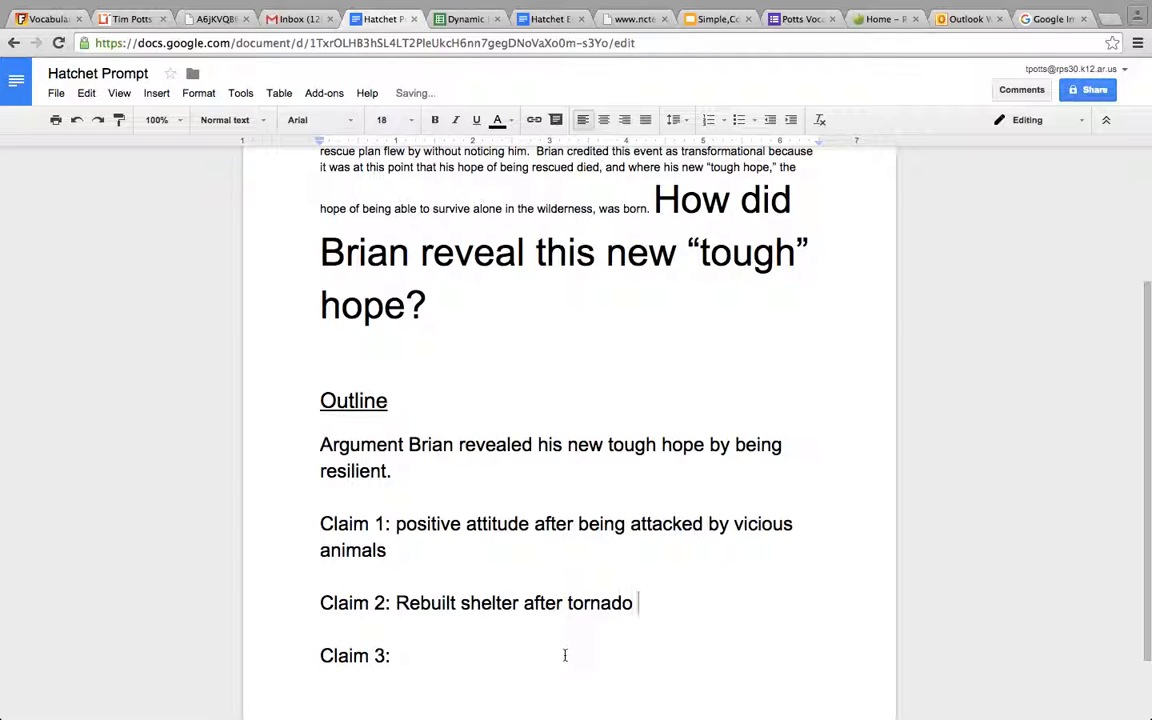
pyautogui.moveTo(687, 563)
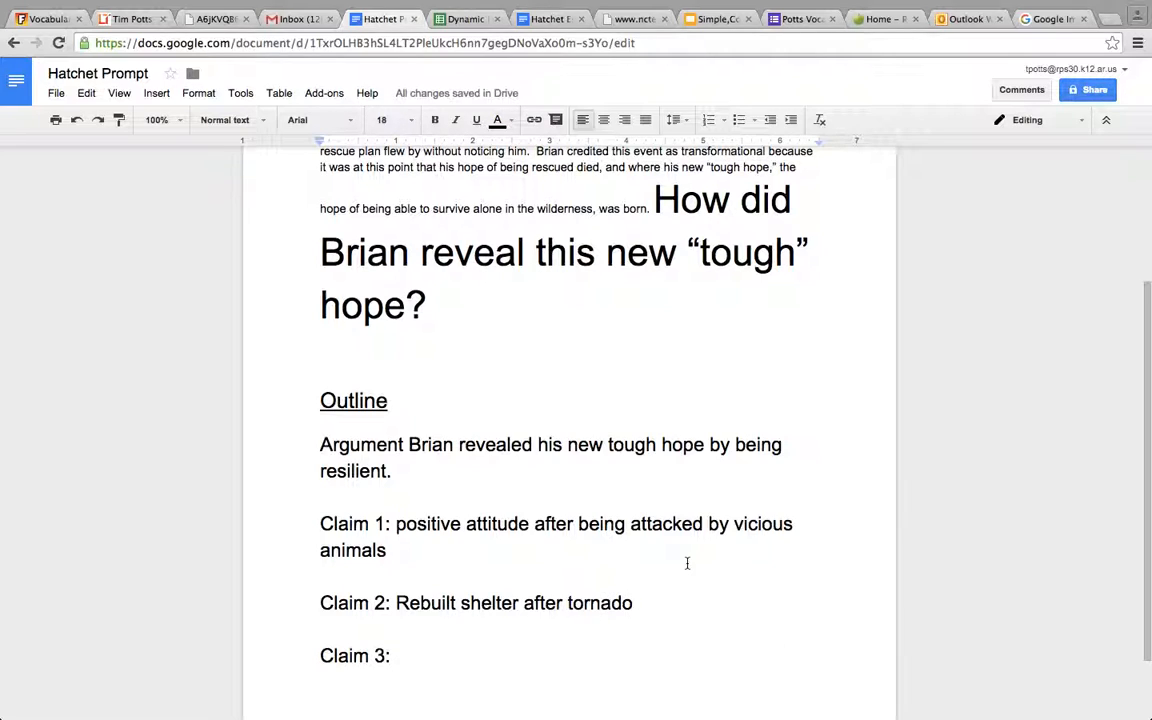
pyautogui.moveTo(710, 573)
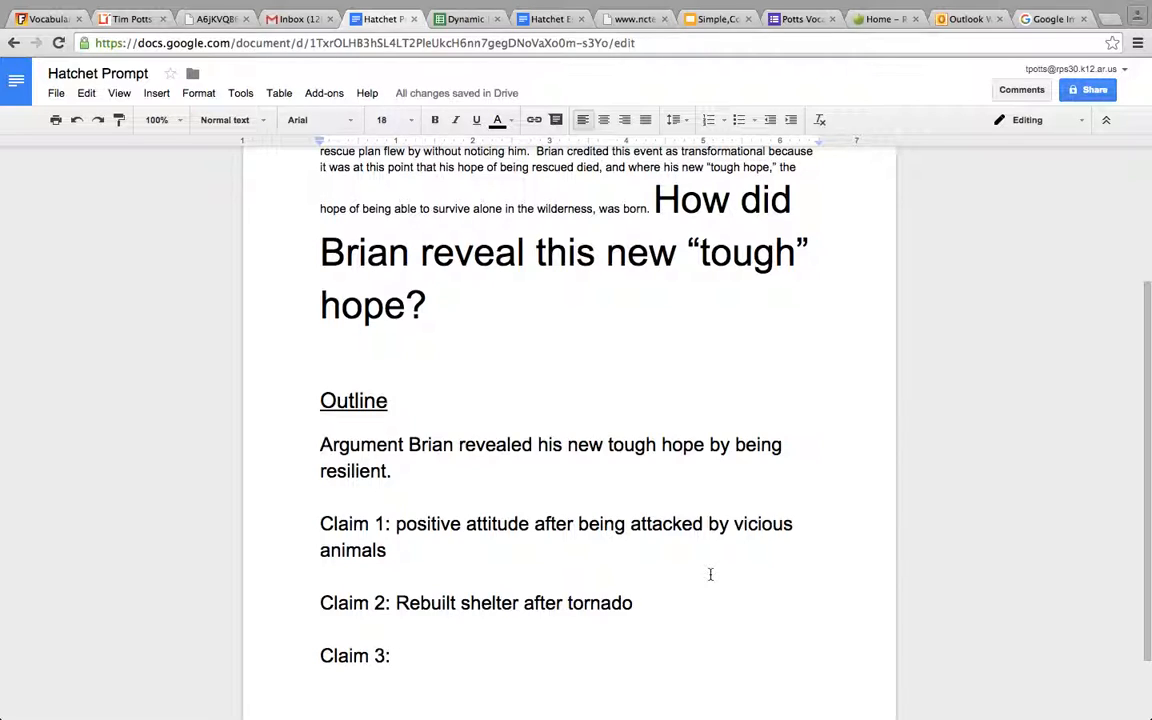
# - Write Claim 3: Determination to get the survival pack, then select the Claim 2 and 3 lines
pyautogui.write('De')
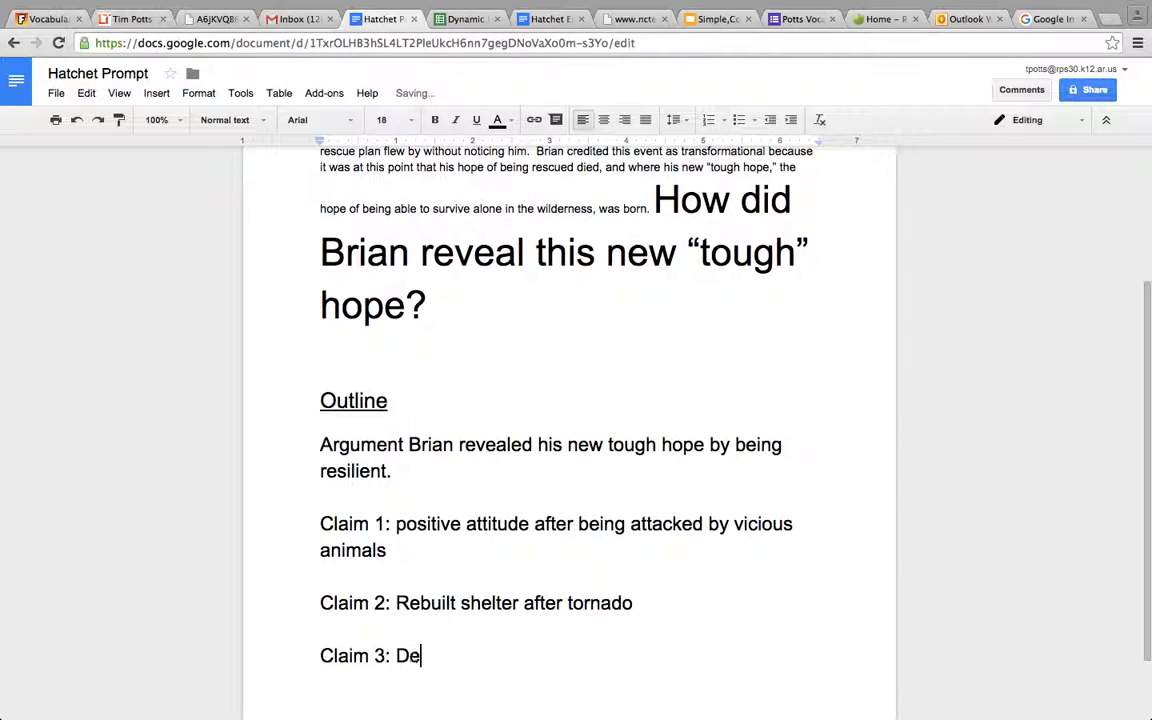
pyautogui.write('termination to get t')
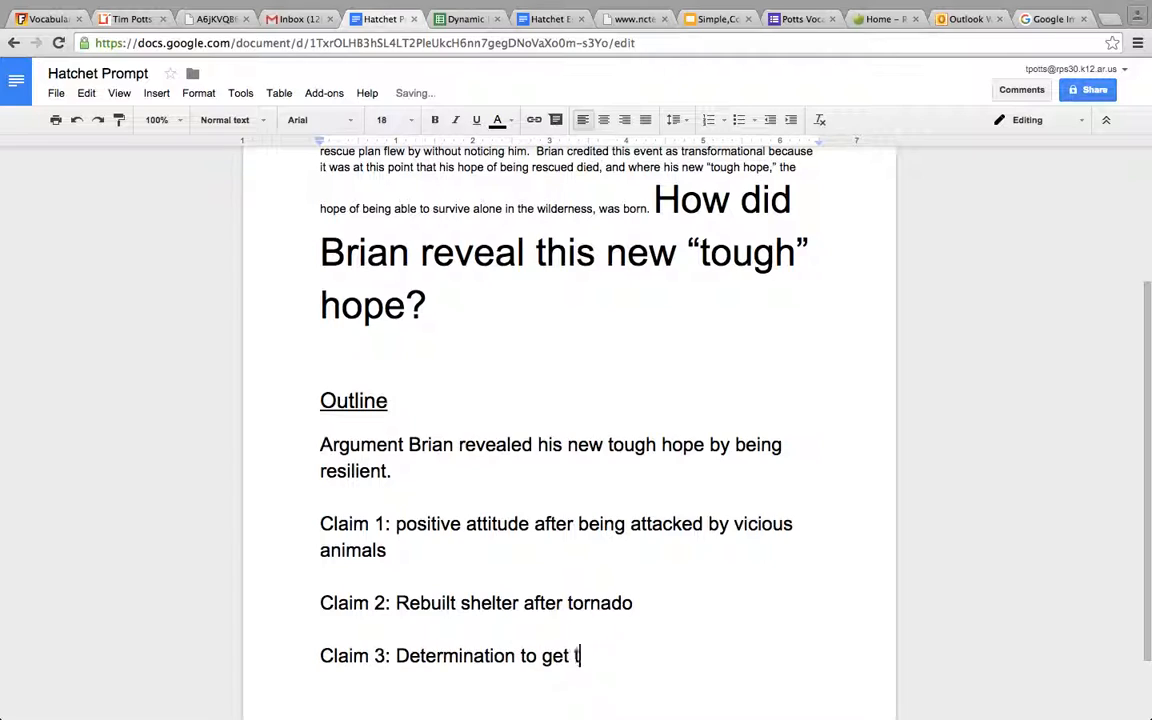
pyautogui.write('he survival pack')
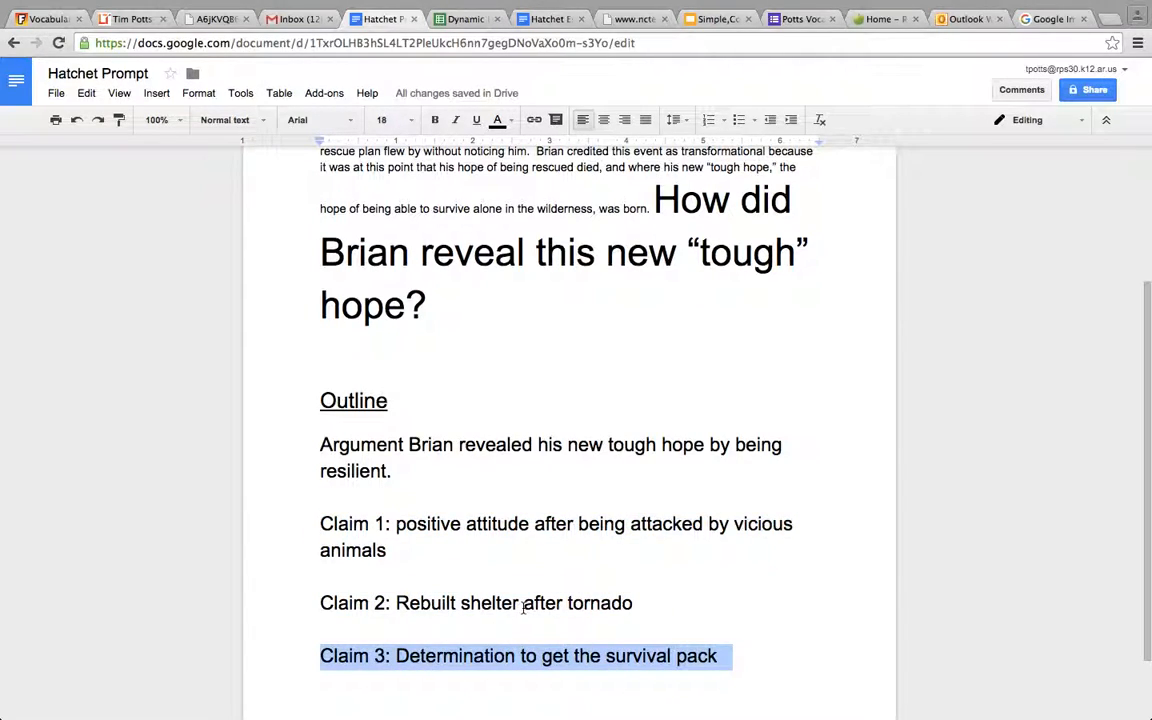
pyautogui.doubleClick(497, 523)
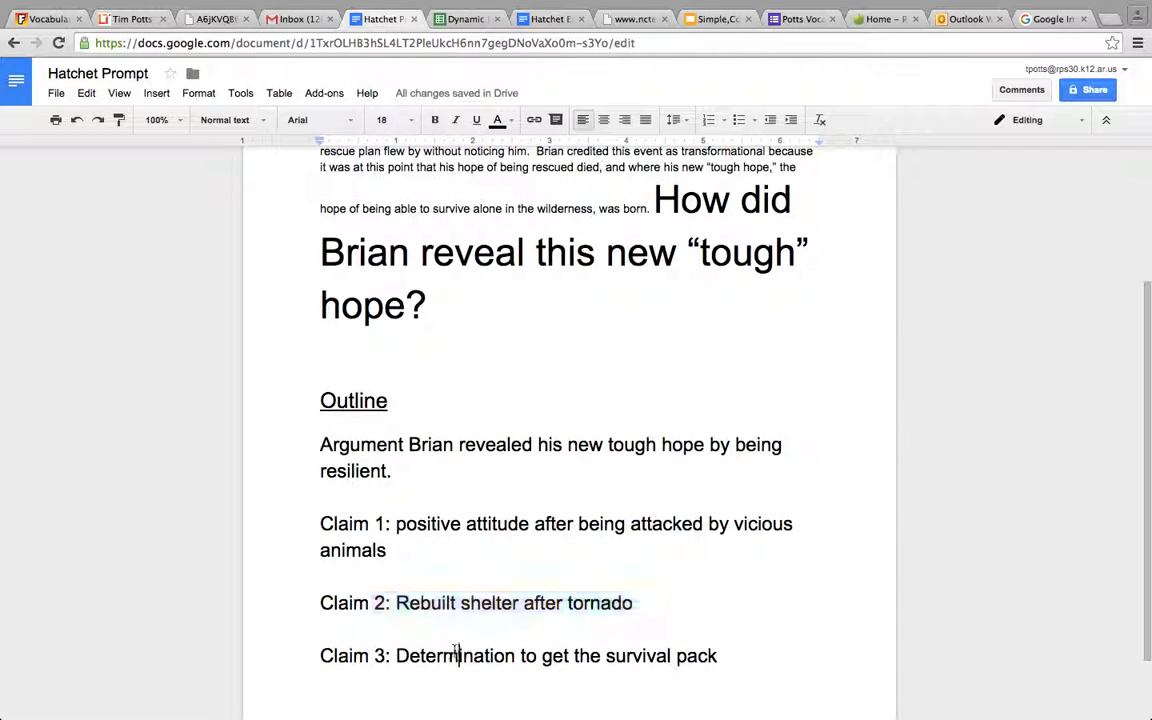
pyautogui.tripleClick(518, 655)
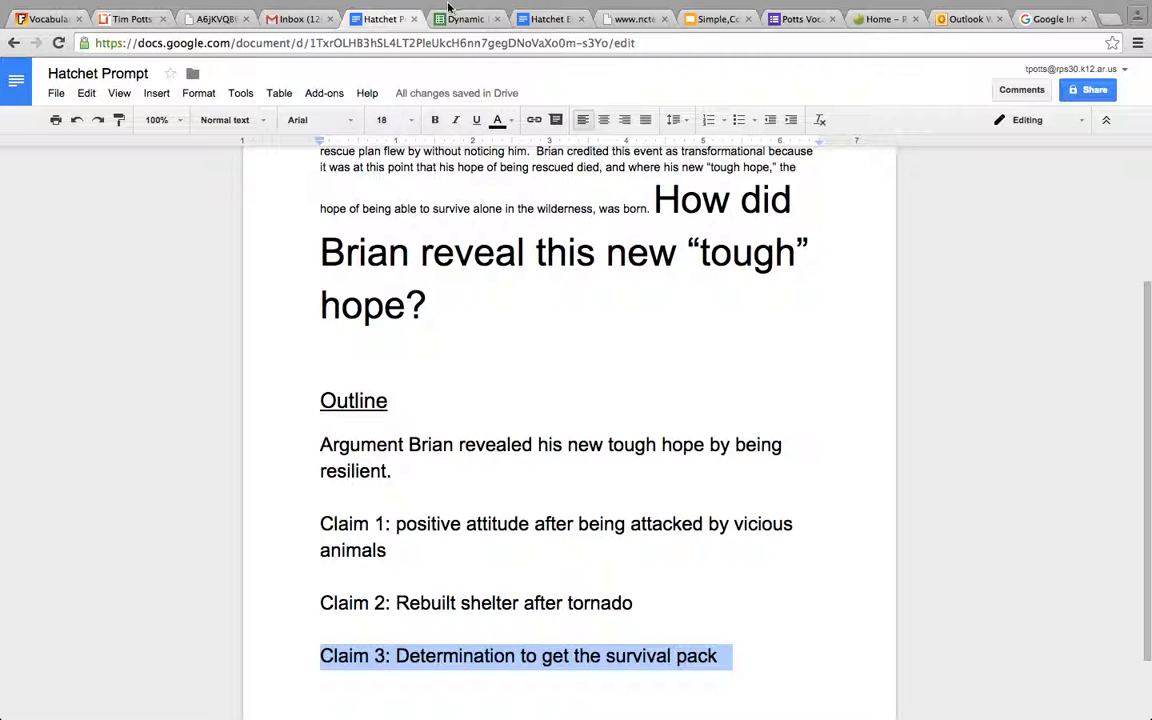
pyautogui.click(464, 18)
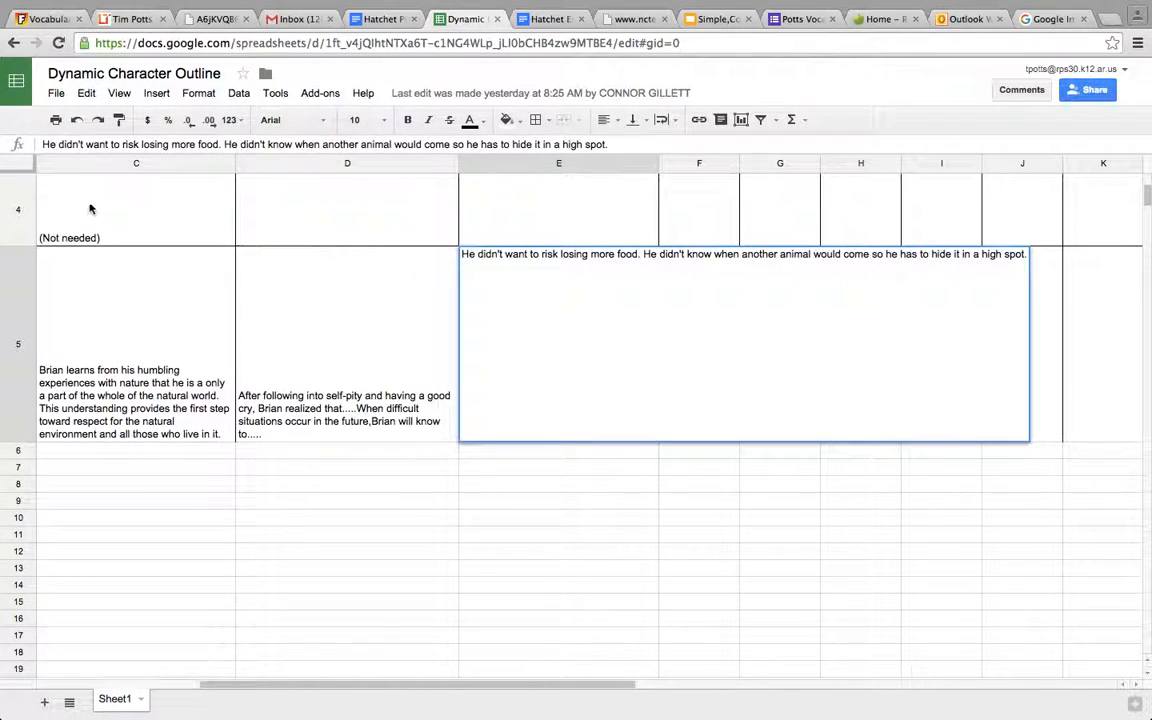
pyautogui.moveTo(520, 690)
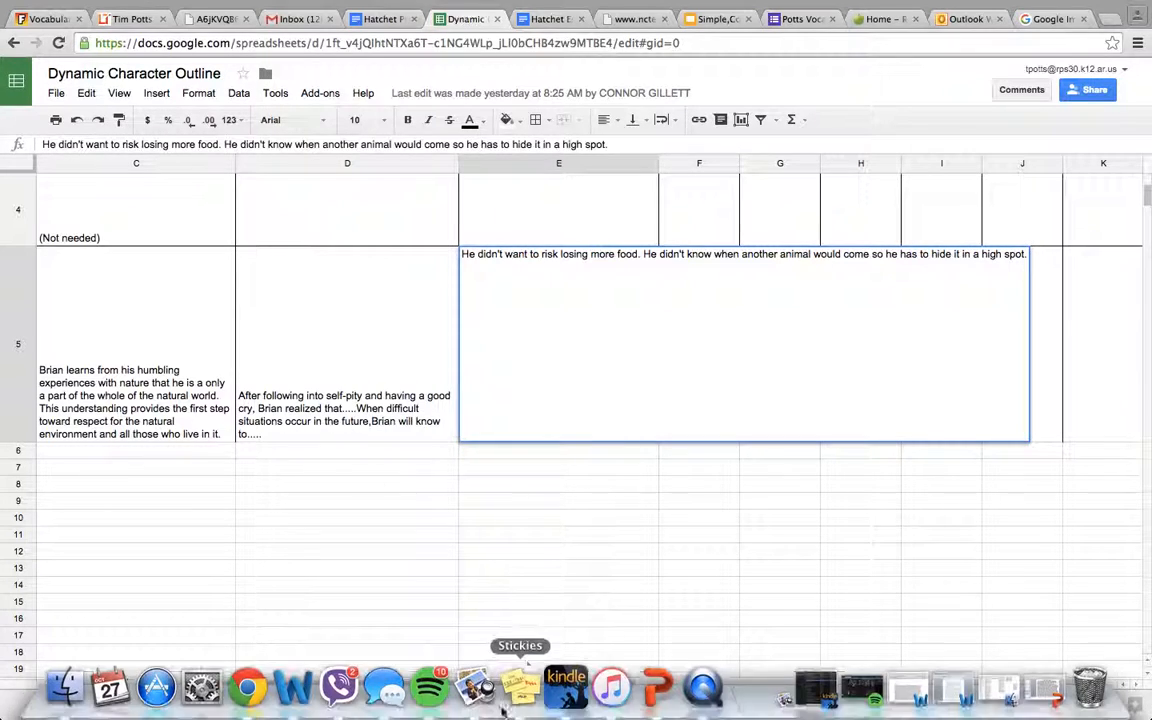
pyautogui.click(383, 18)
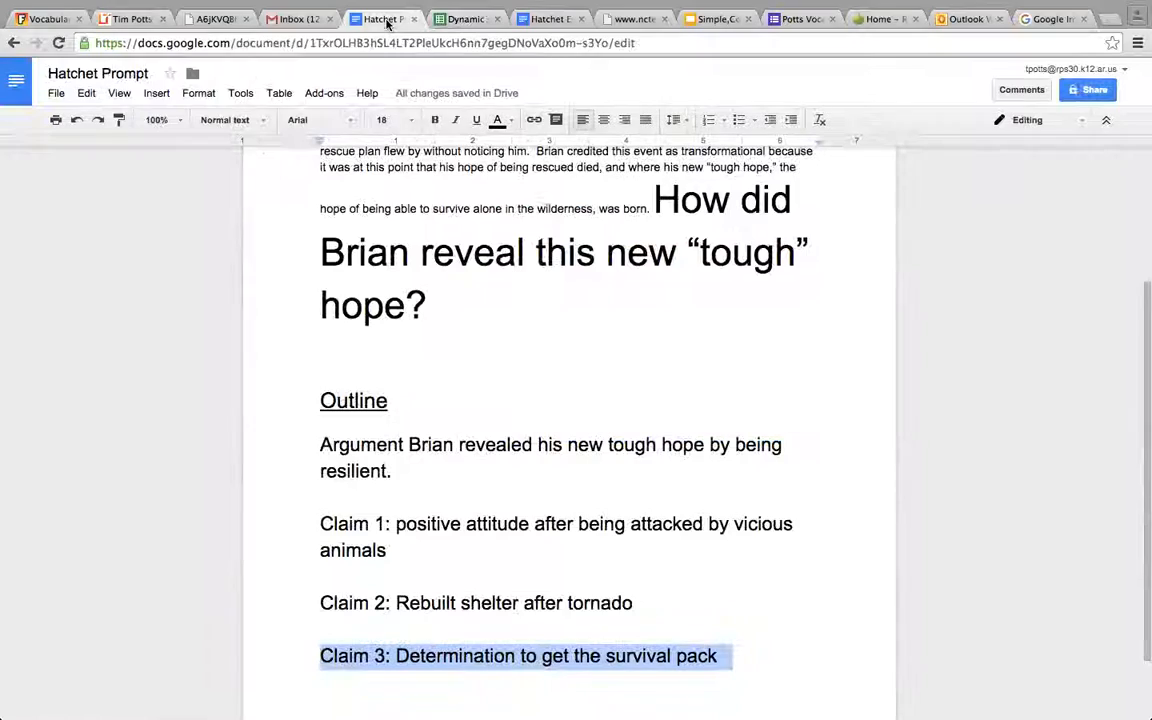
# - Review the one-with-nature and humble example paragraphs in the Hatchet Essay Outline
pyautogui.click(547, 18)
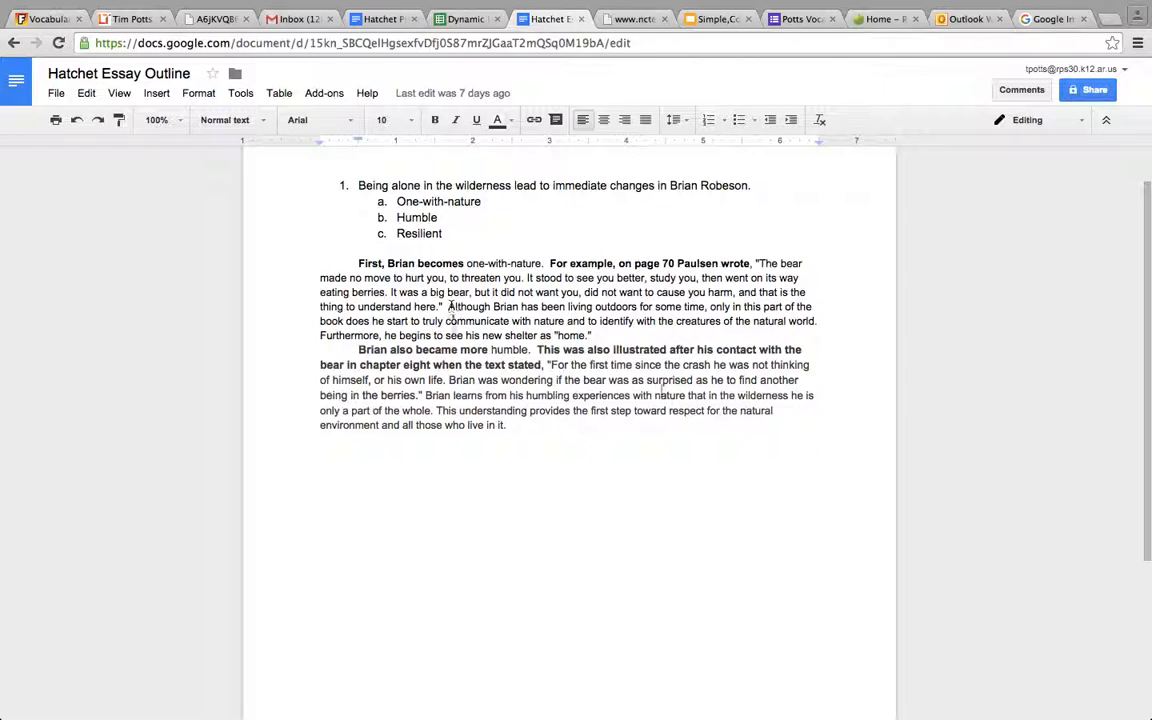
pyautogui.doubleClick(400, 263)
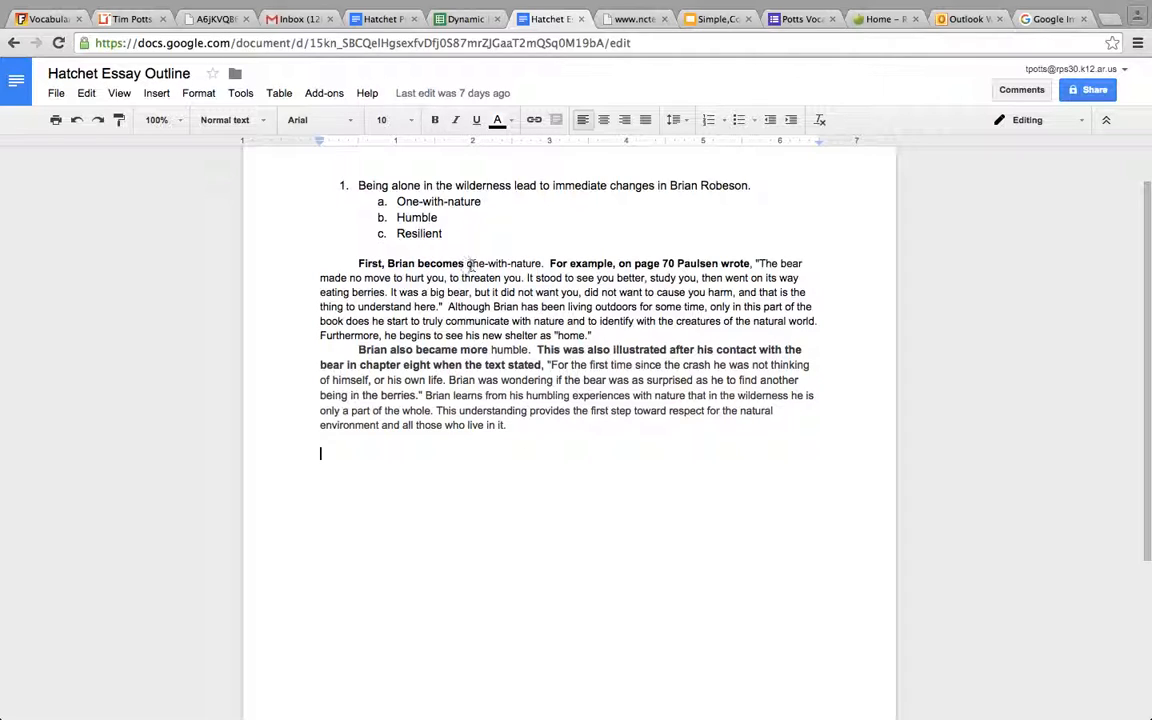
pyautogui.doubleClick(503, 263)
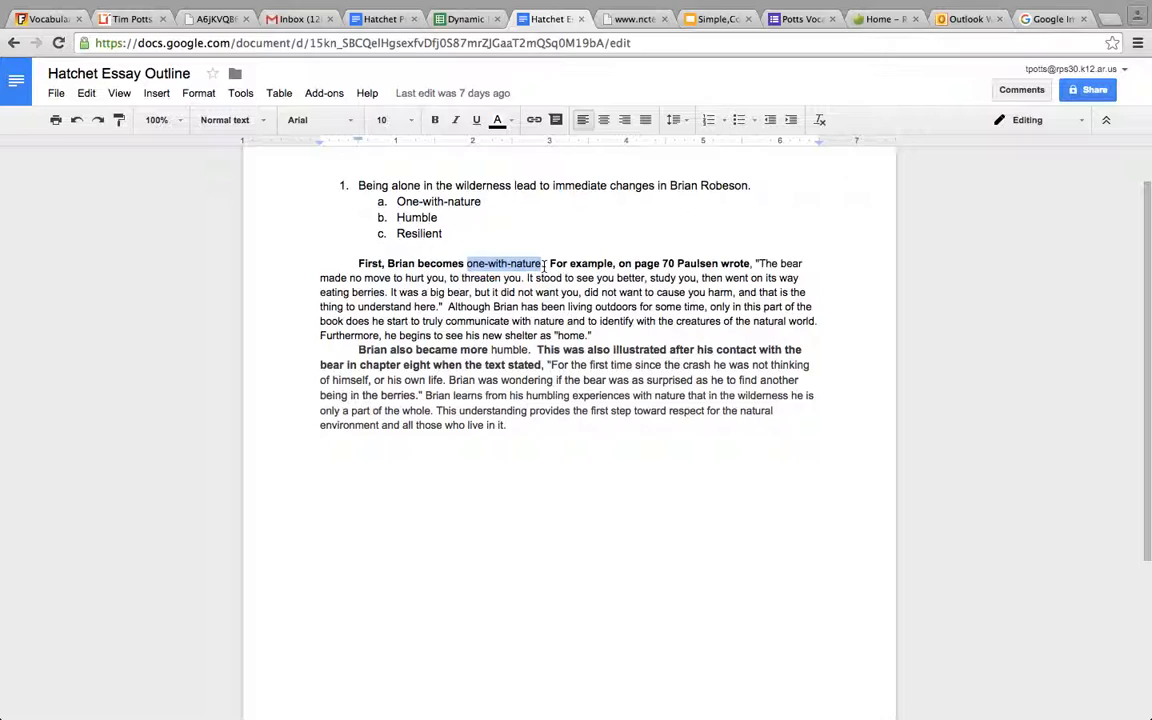
pyautogui.moveTo(767, 263)
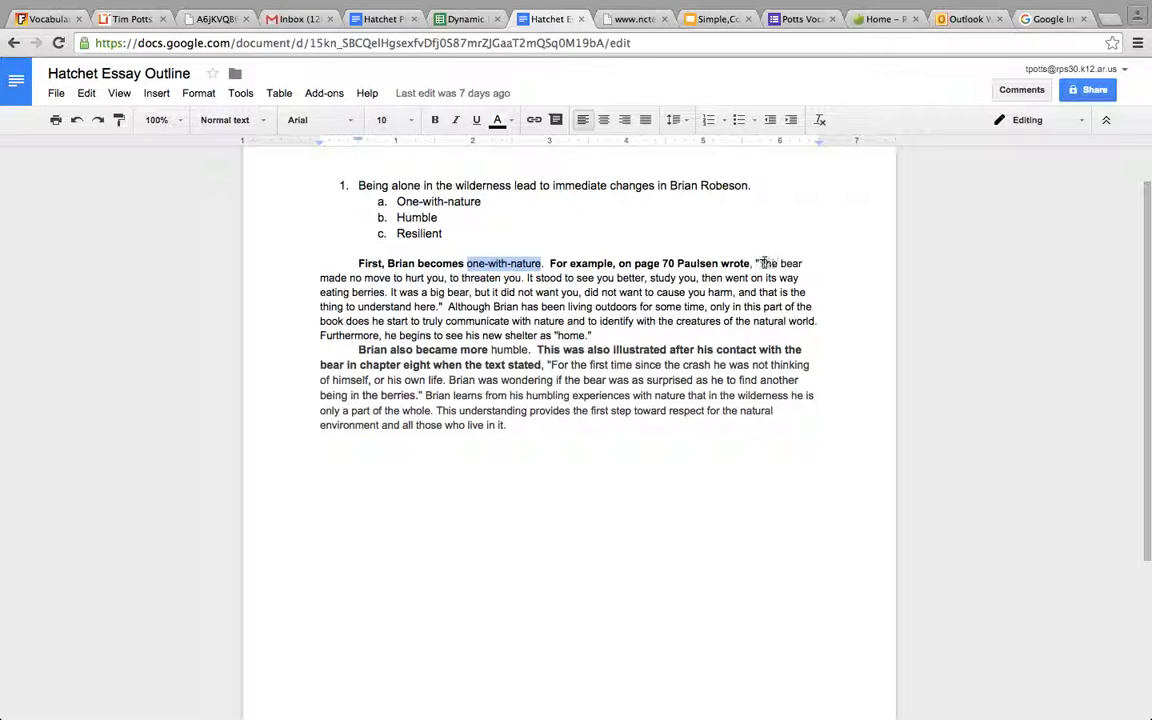
pyautogui.moveTo(758, 263); pyautogui.dragTo(770, 306)
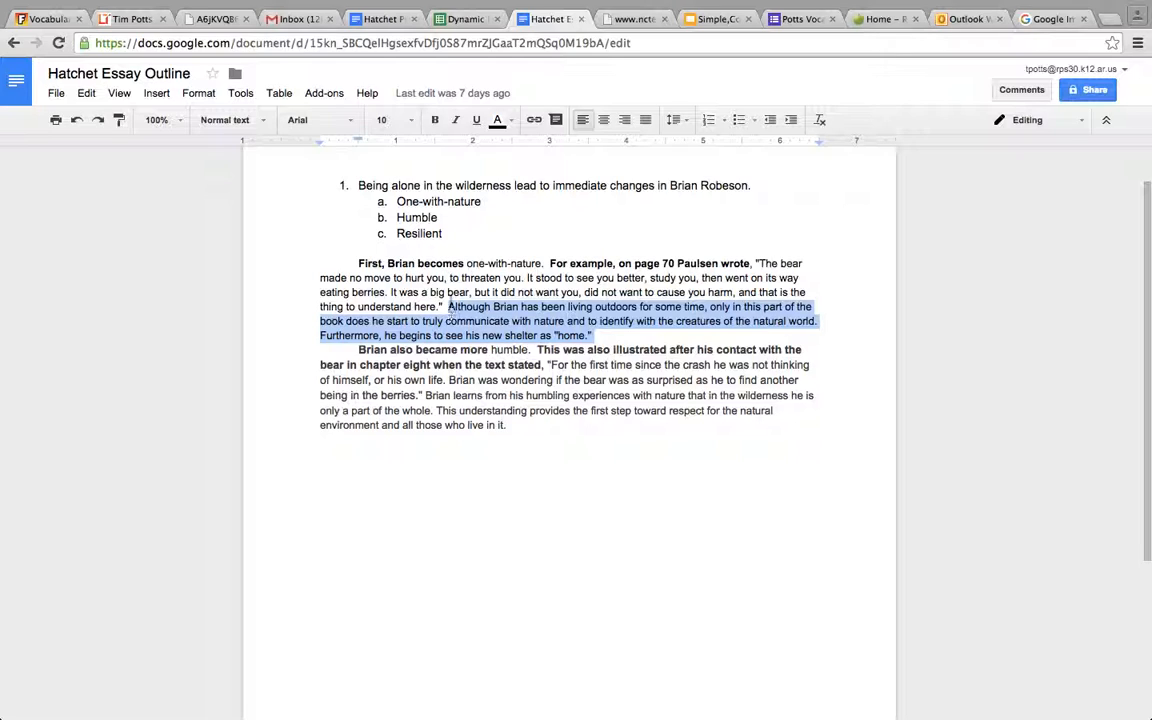
pyautogui.click(358, 263)
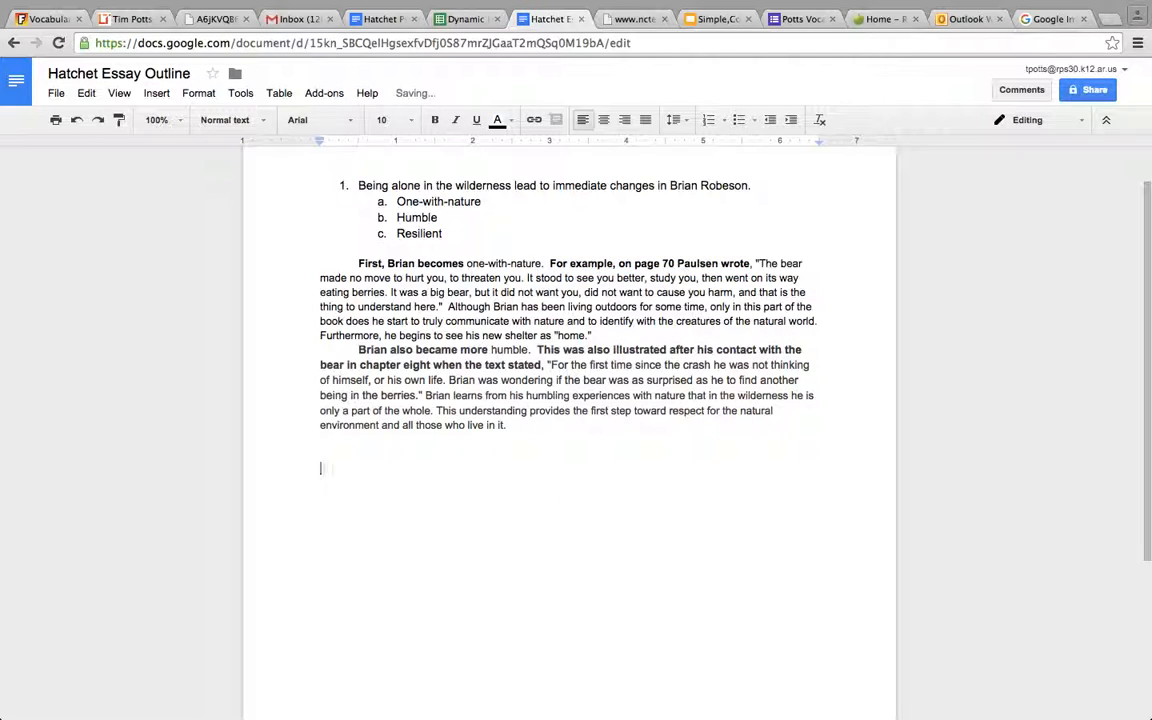
# - Add the GAP, Grabber, Argument -- and Preview labels on separate lines
pyautogui.write('GAP')
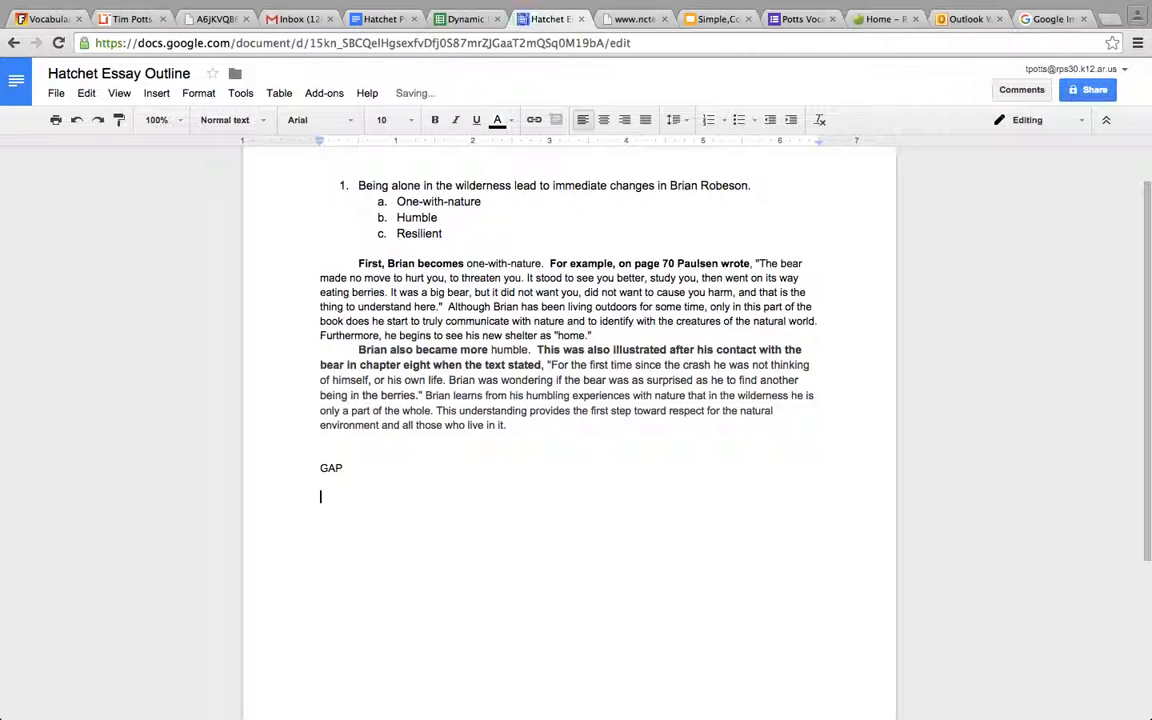
pyautogui.write('Grabber')
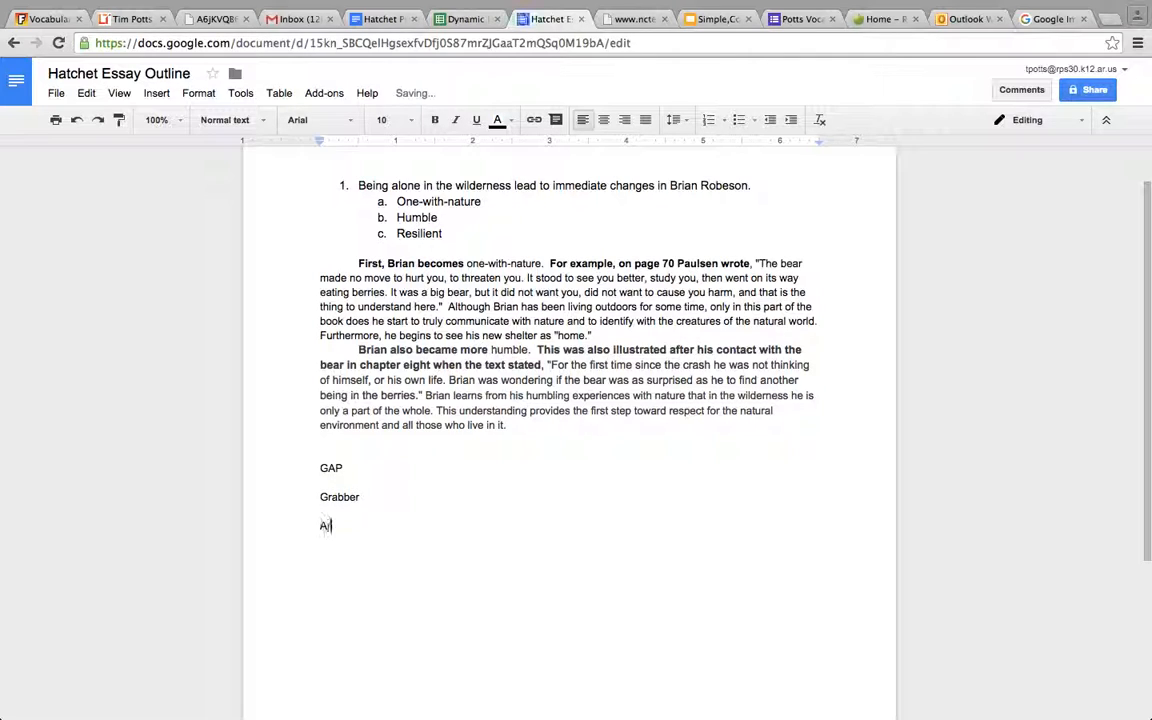
pyautogui.write('rgument')
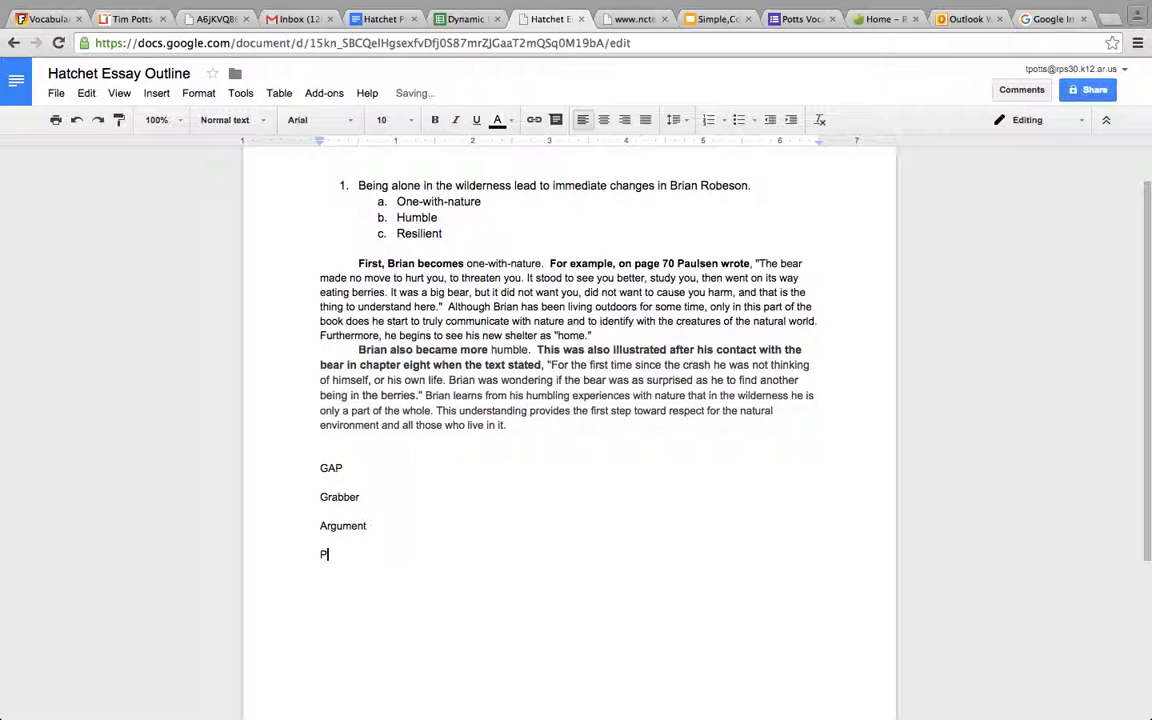
pyautogui.write('review')
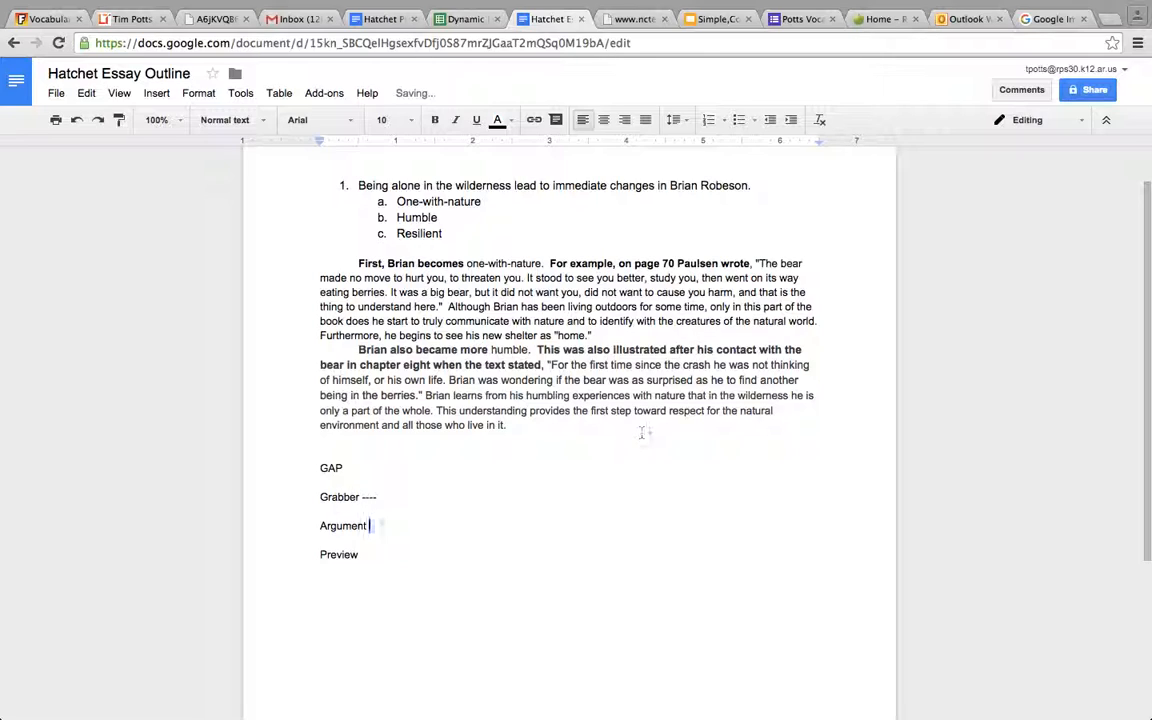
pyautogui.write('--')
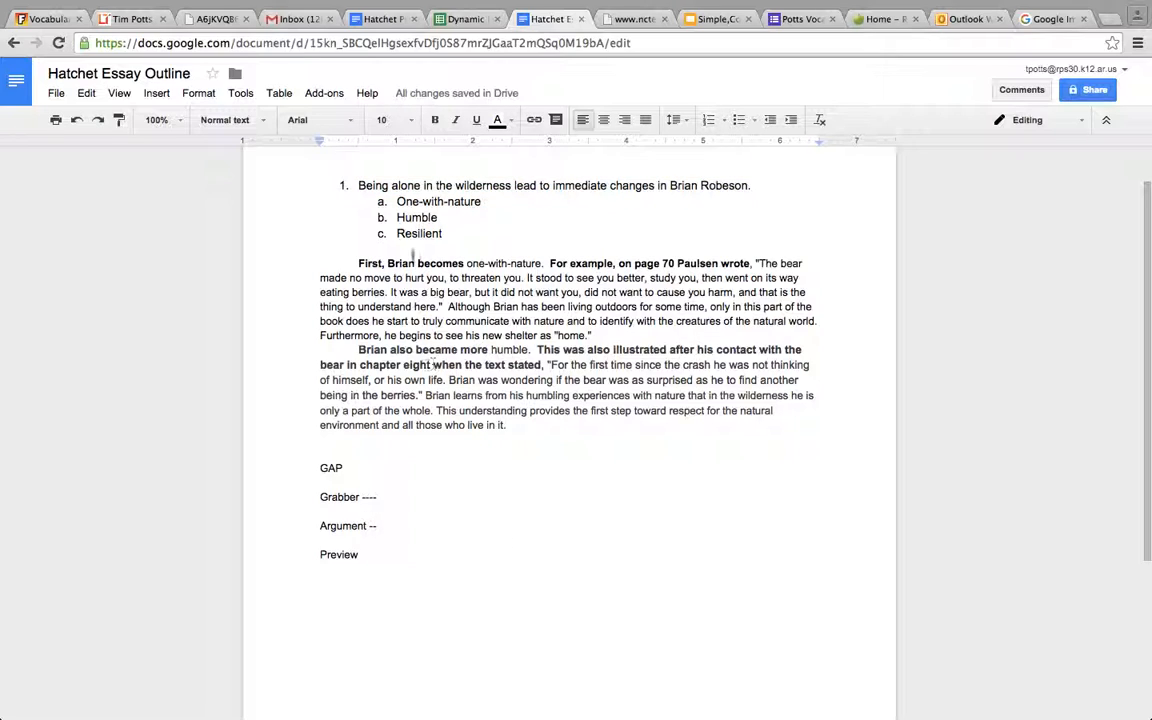
# - Reuse the thesis on the Argument line, prefixed with 'In Hatchet by Gary Paulsen'
pyautogui.tripleClick(553, 185)
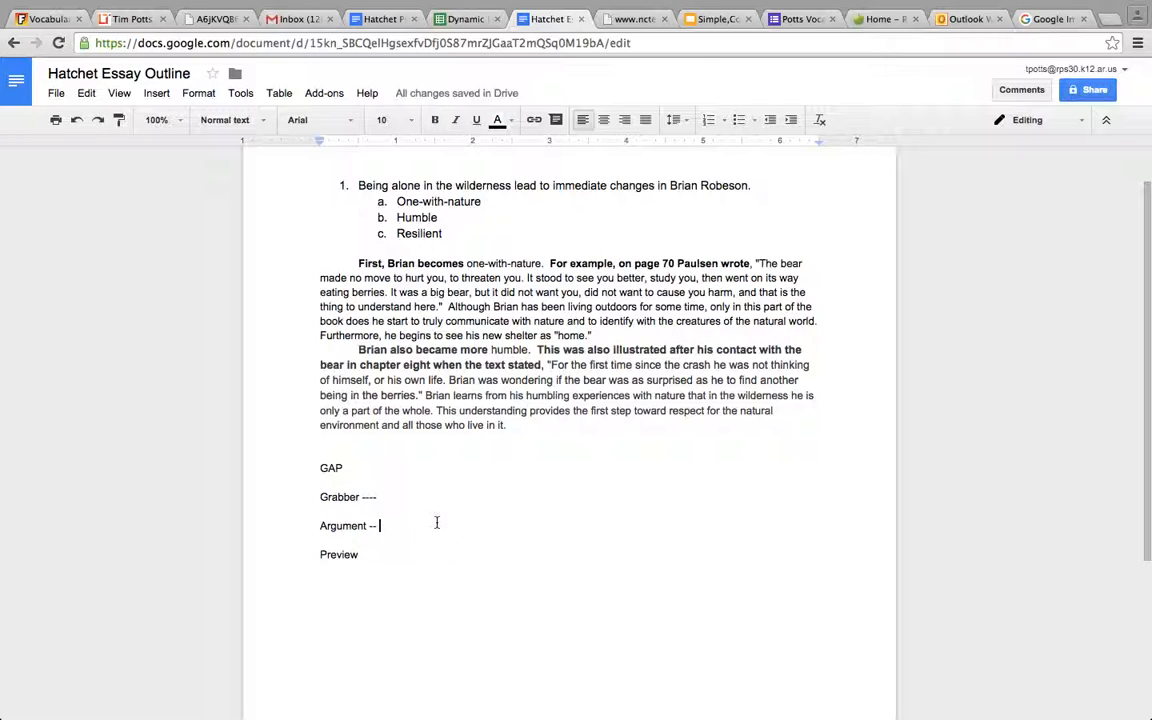
pyautogui.write('Being alone in the wilderness lead to immediate changes in Brian Robeson.')
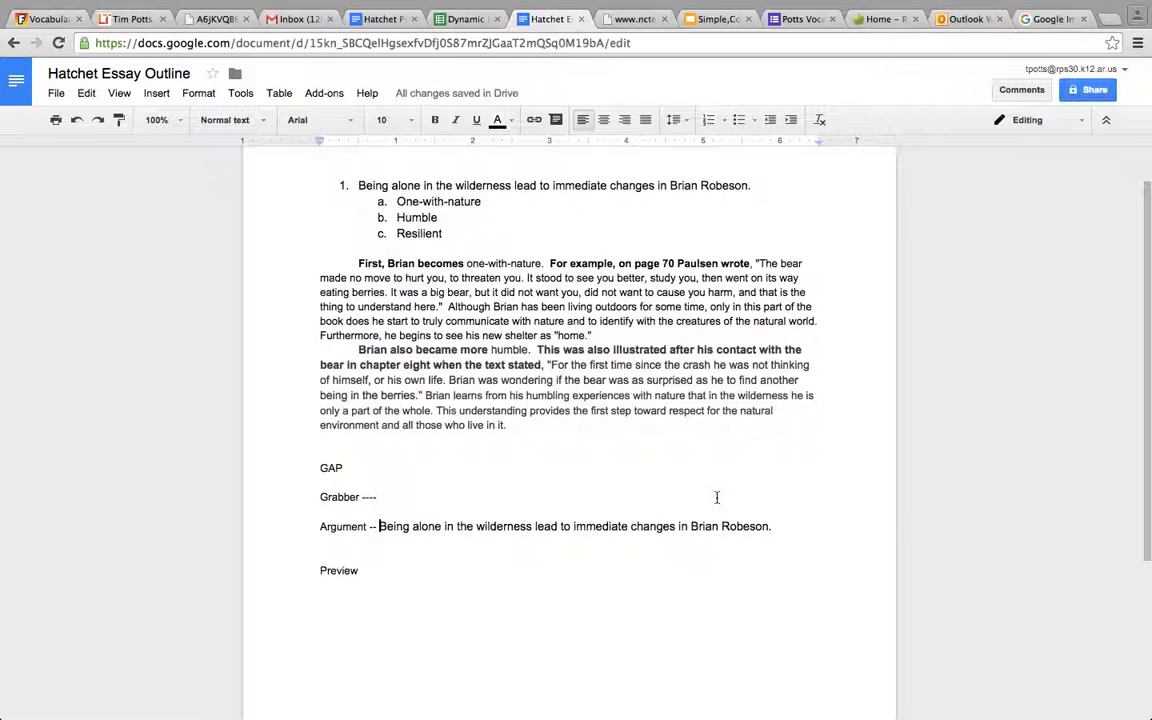
pyautogui.write('In novel Hatchet, By')
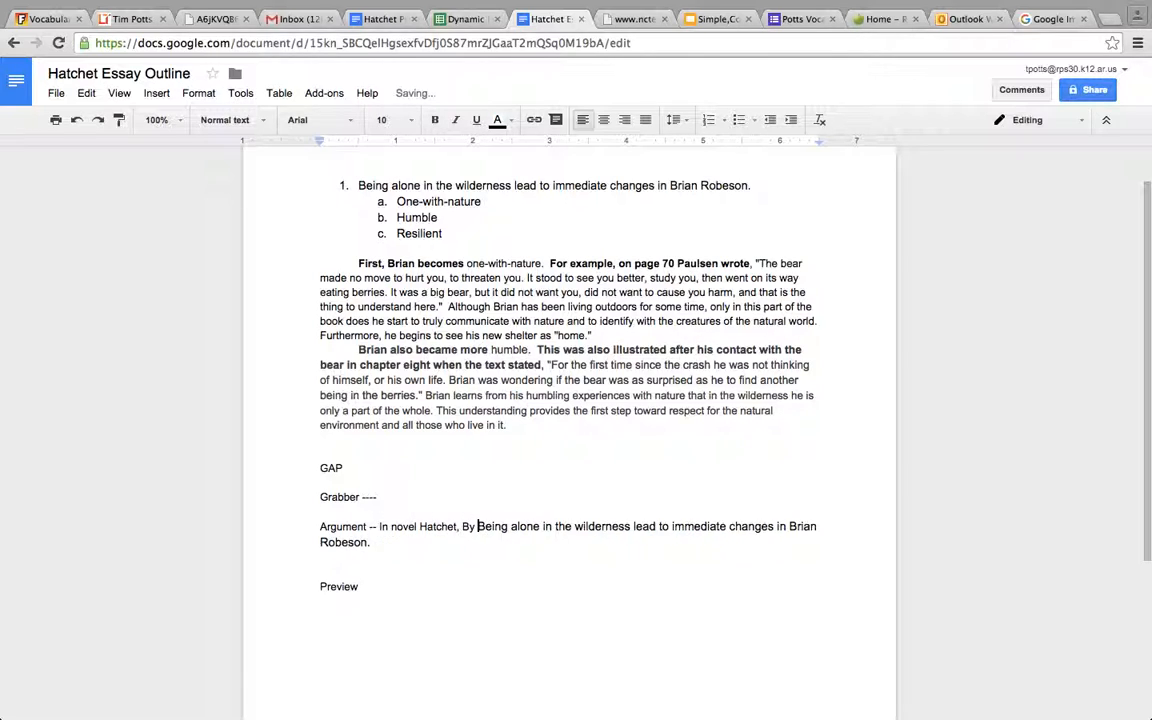
pyautogui.write('Gr')
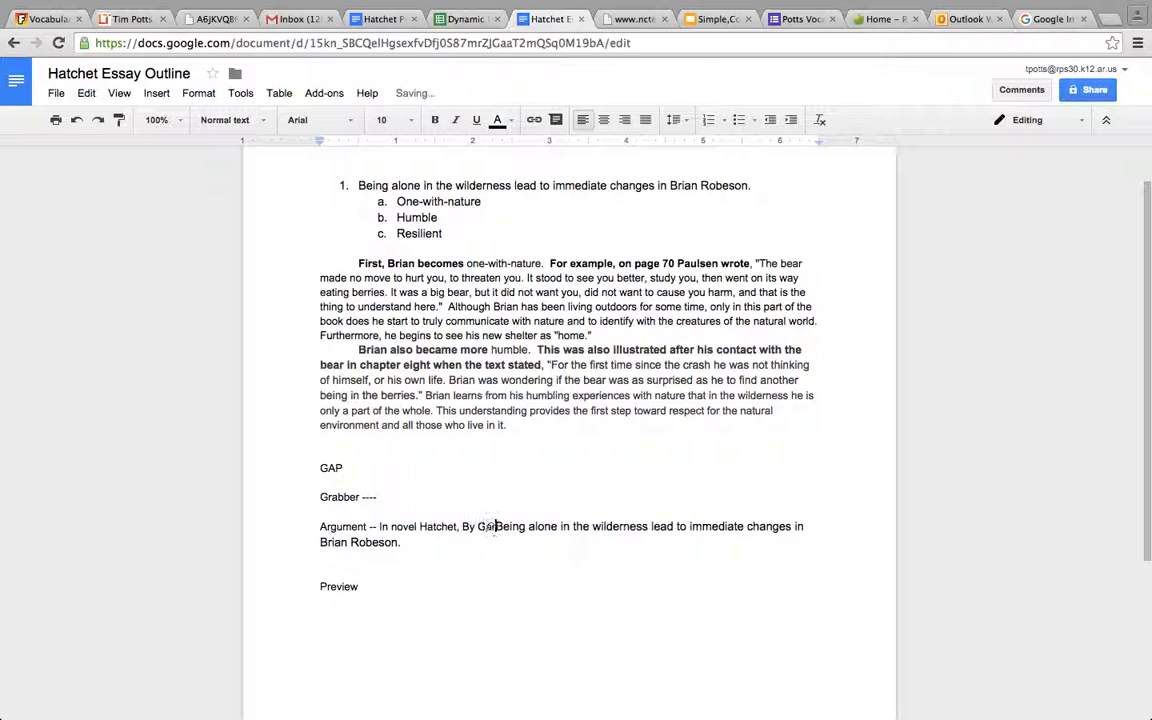
pyautogui.write('ary Paulsen,')
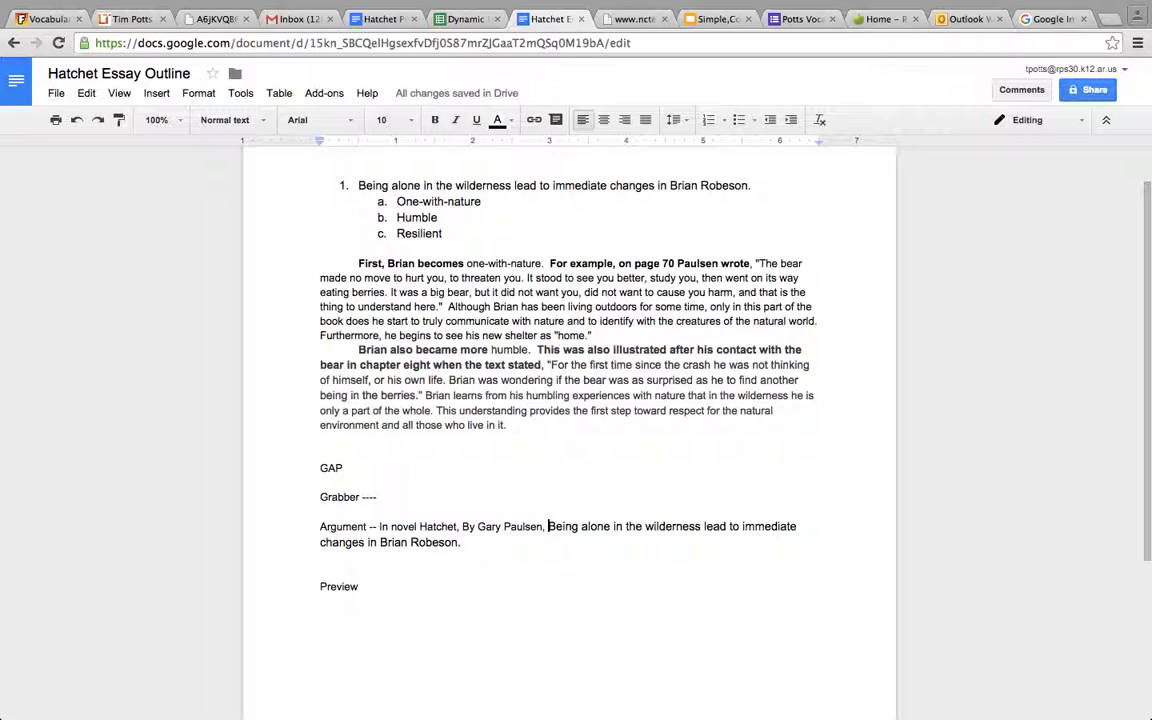
pyautogui.write('the')
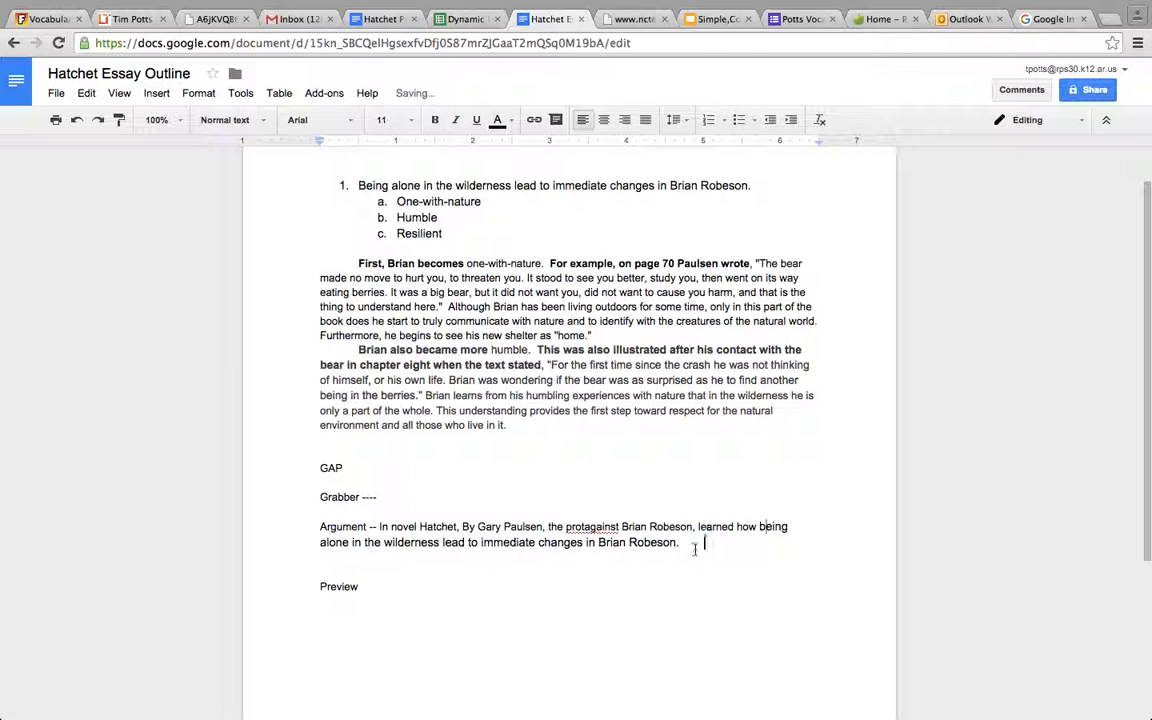
# - Reword the ending to 'can lead to major changes' and fix a misspelling
pyautogui.press('backspace')
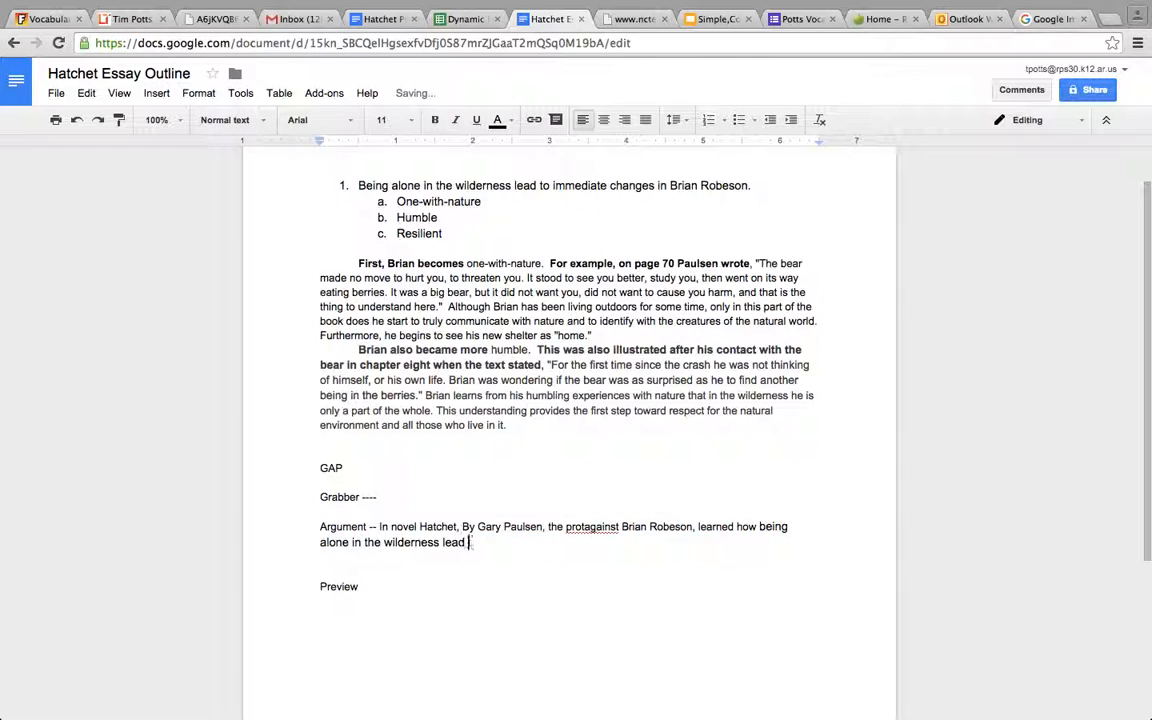
pyautogui.write('can')
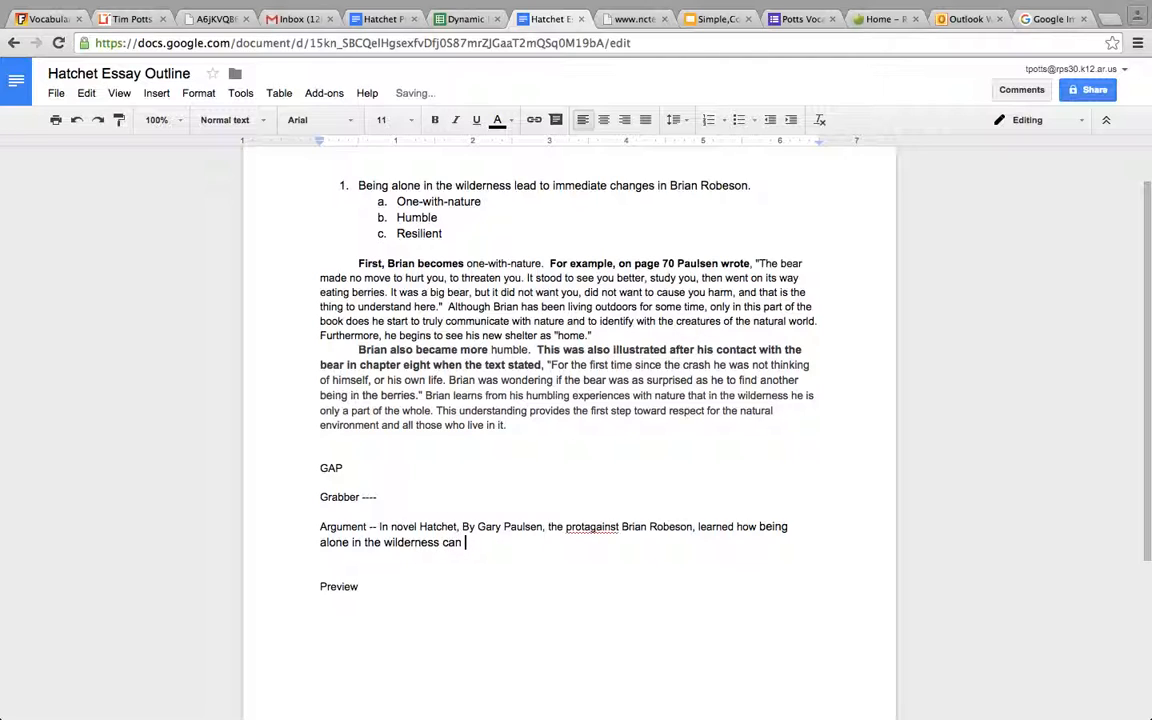
pyautogui.rightClick(591, 527)
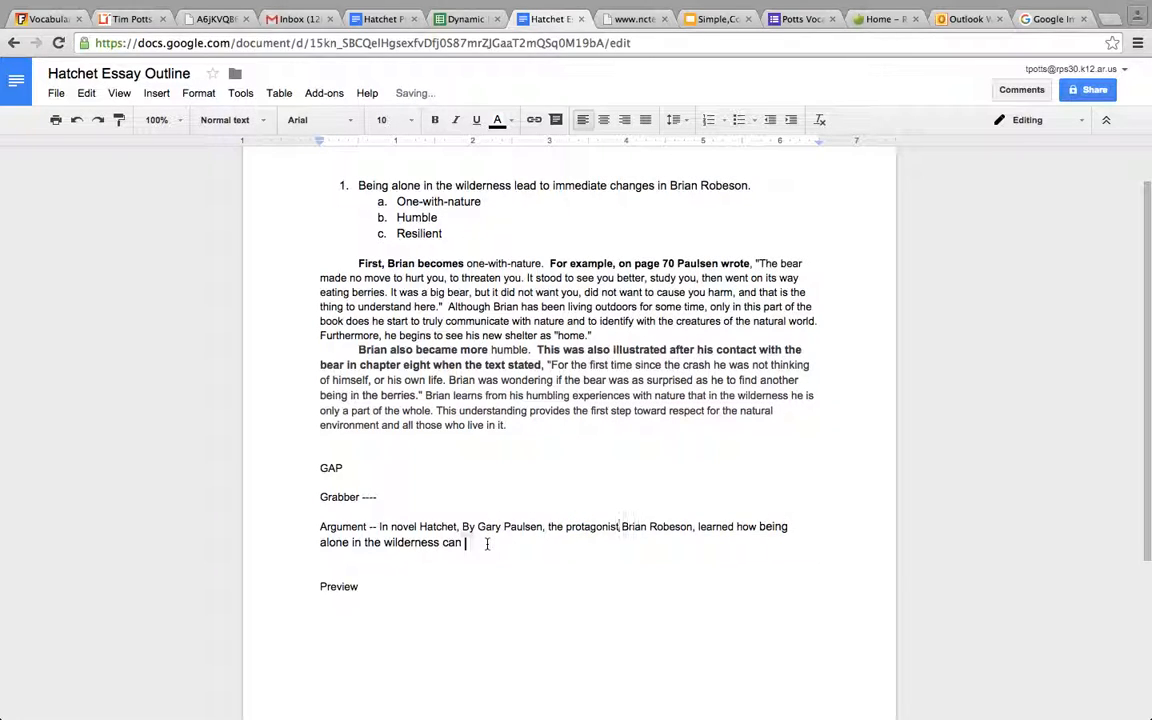
pyautogui.write('lead to')
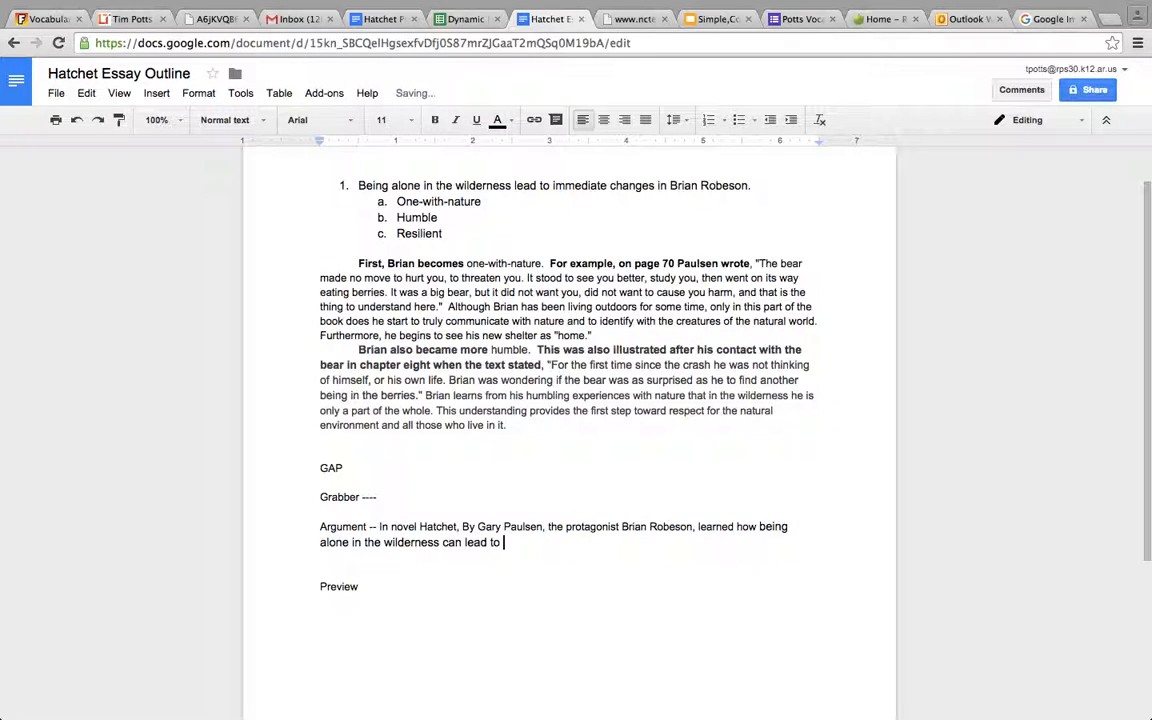
pyautogui.write('major')
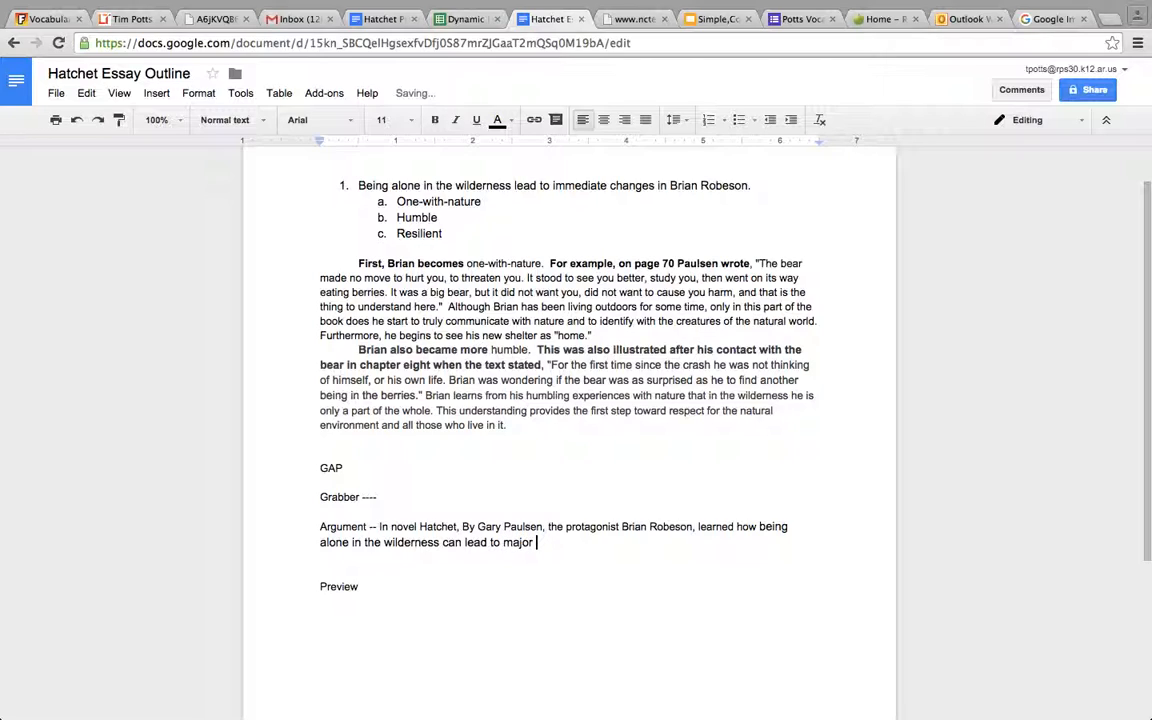
pyautogui.write('changes.')
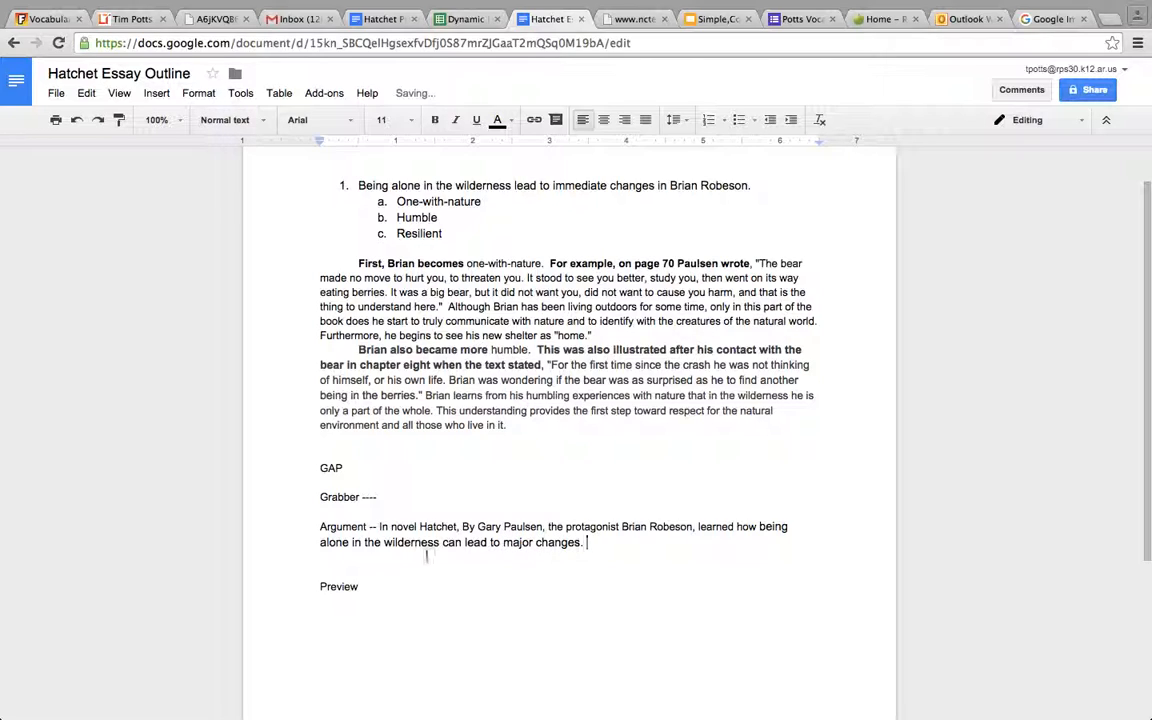
pyautogui.click(360, 586)
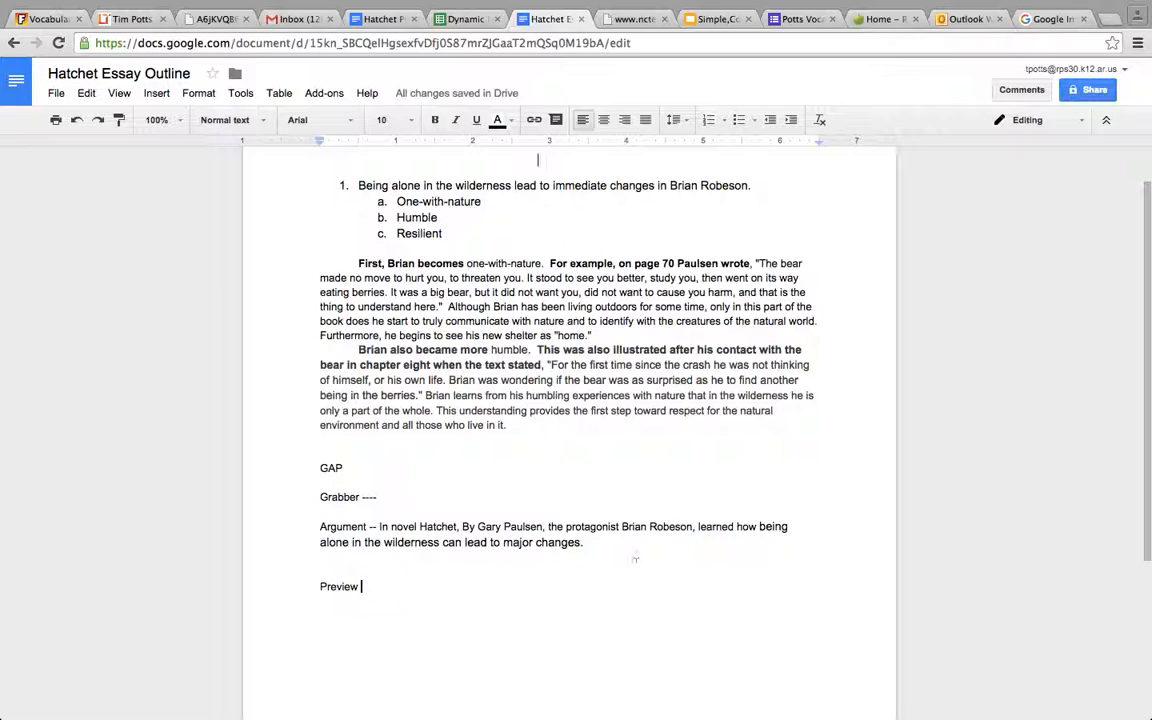
# - Draft the preview: 'There were many ways the wilderness changed Brian, such as making...'
pyautogui.moveTo(396, 201); pyautogui.dragTo(442, 233)
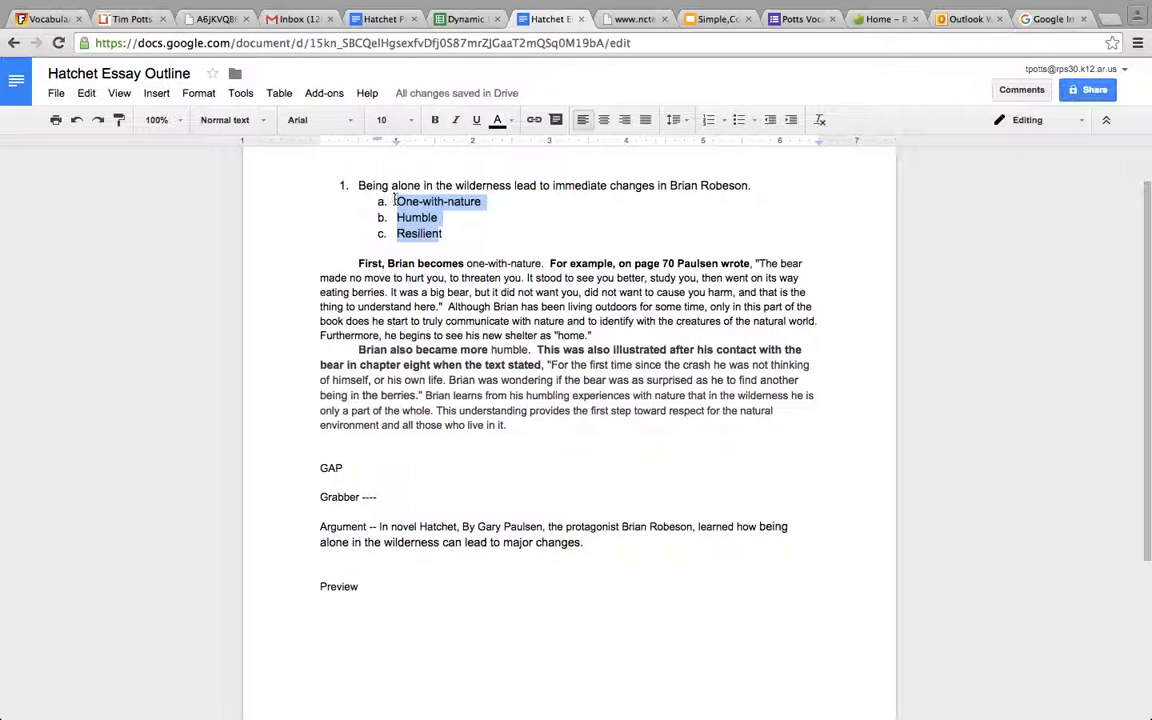
pyautogui.click(358, 586)
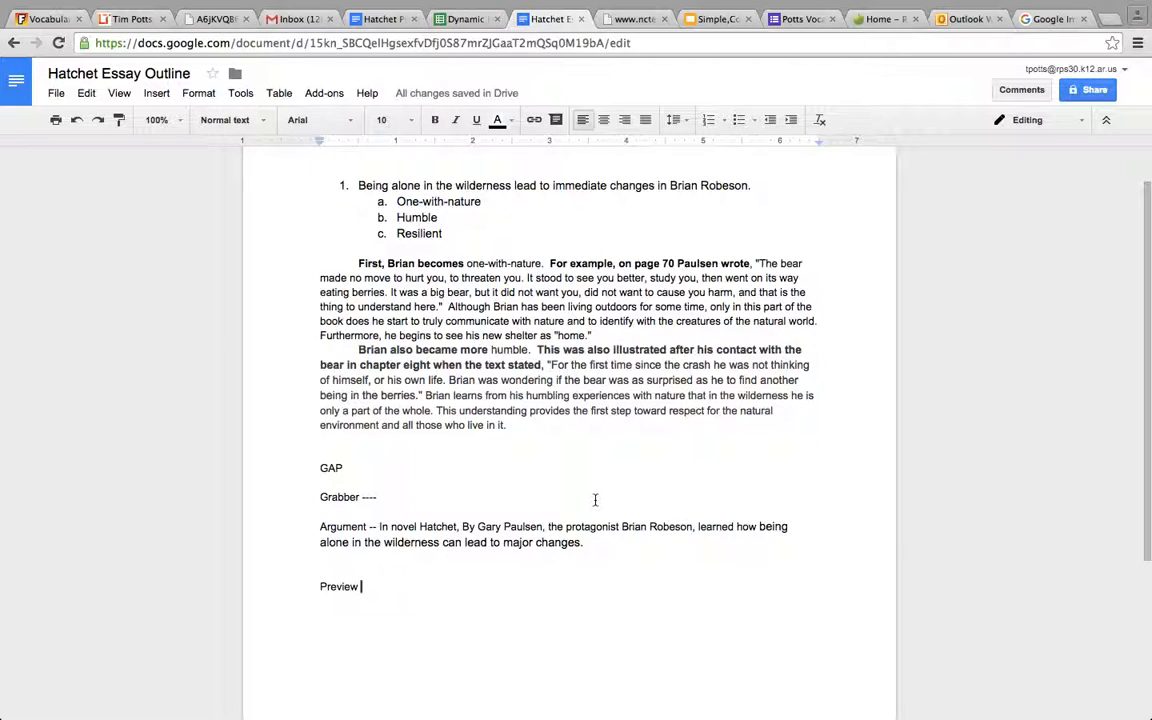
pyautogui.write('T')
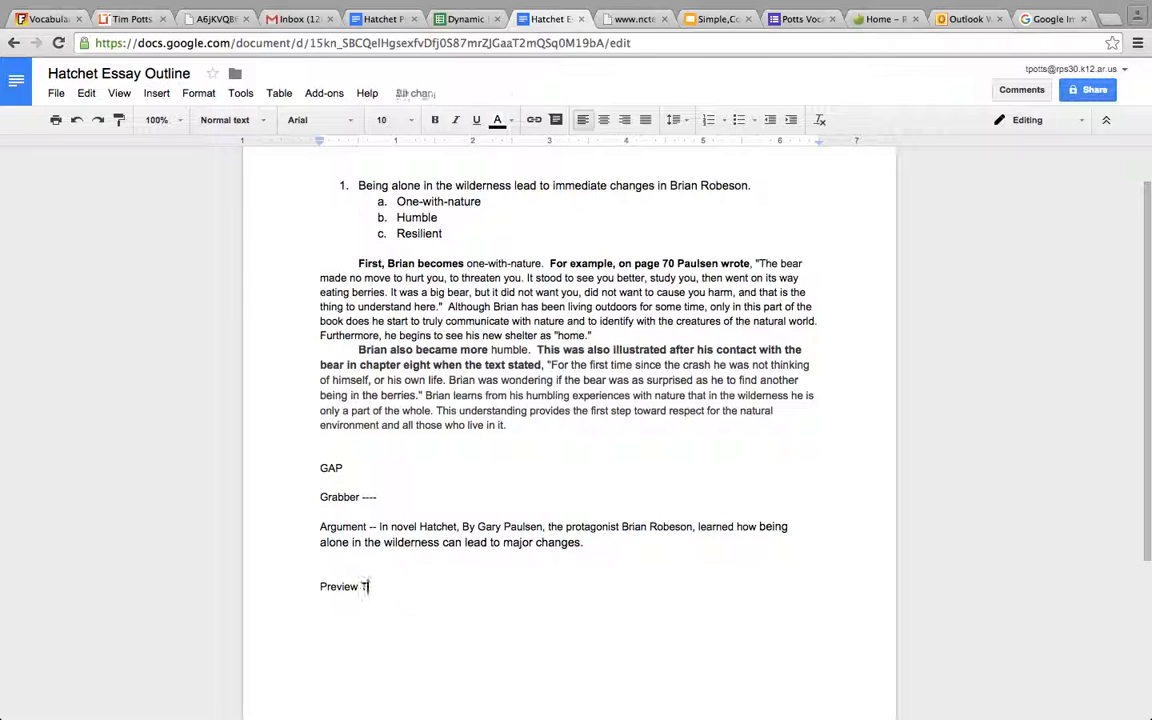
pyautogui.write('There were many was')
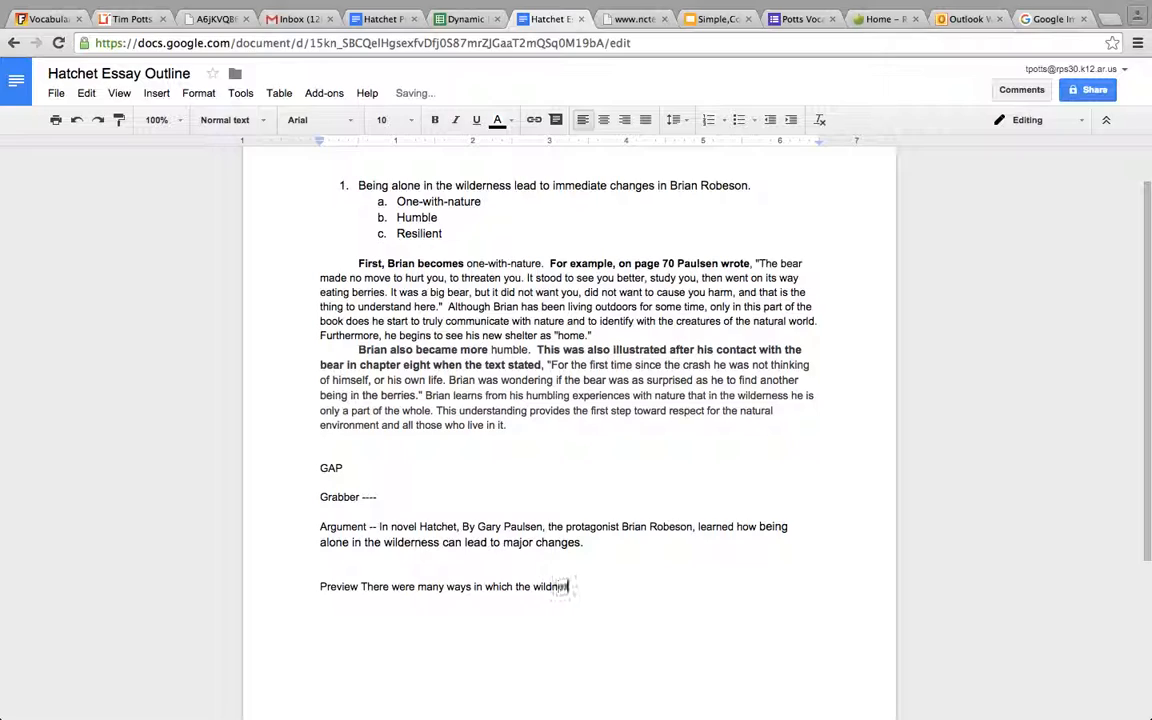
pyautogui.write('er')
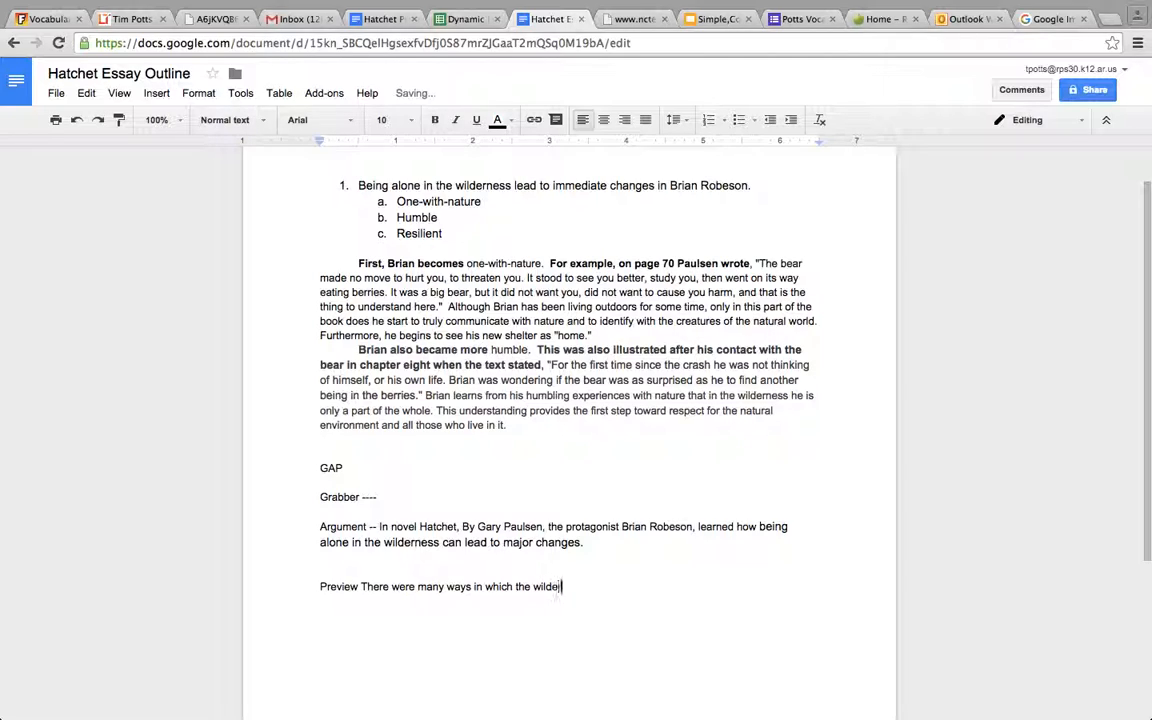
pyautogui.write('rness changed Brian')
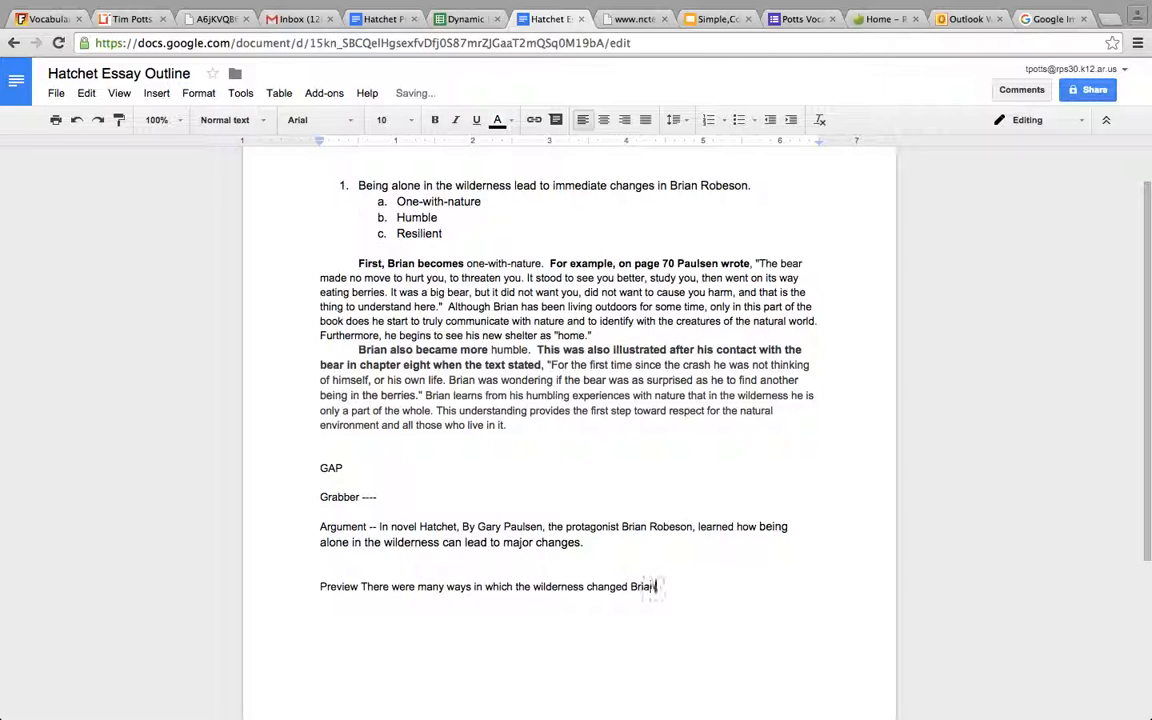
pyautogui.write(', such as making him')
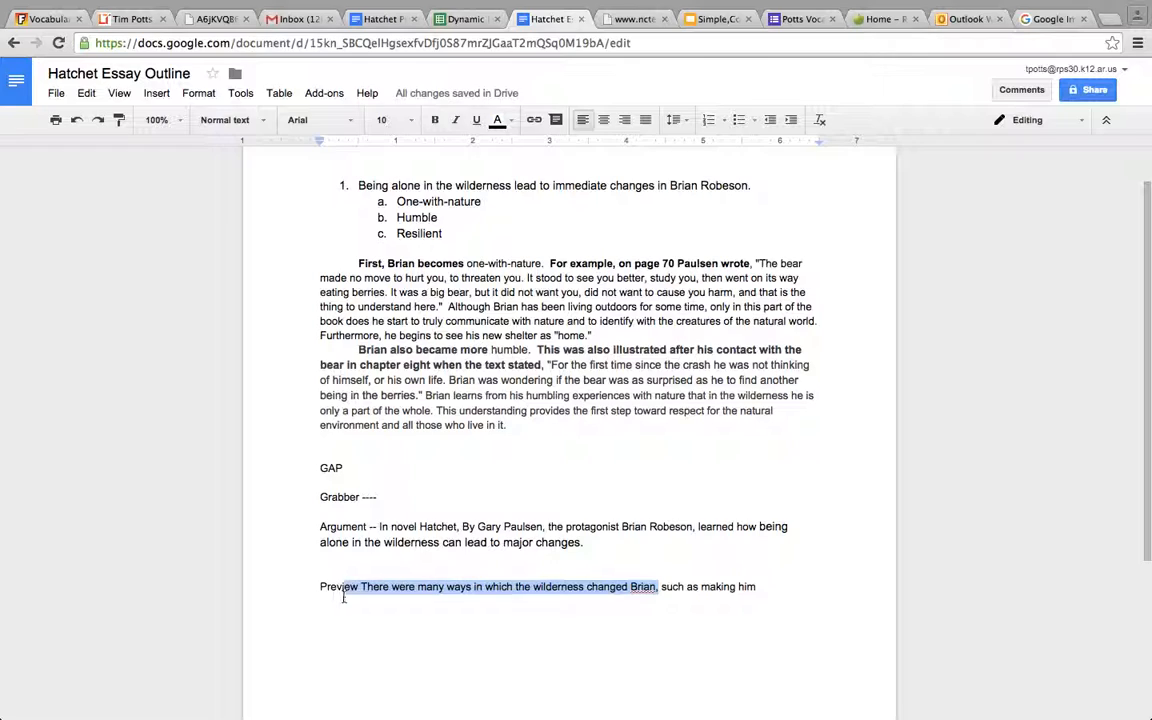
# - Revise the preview to list the traits one-with-nature, humble, and resilient
pyautogui.press('Delete')
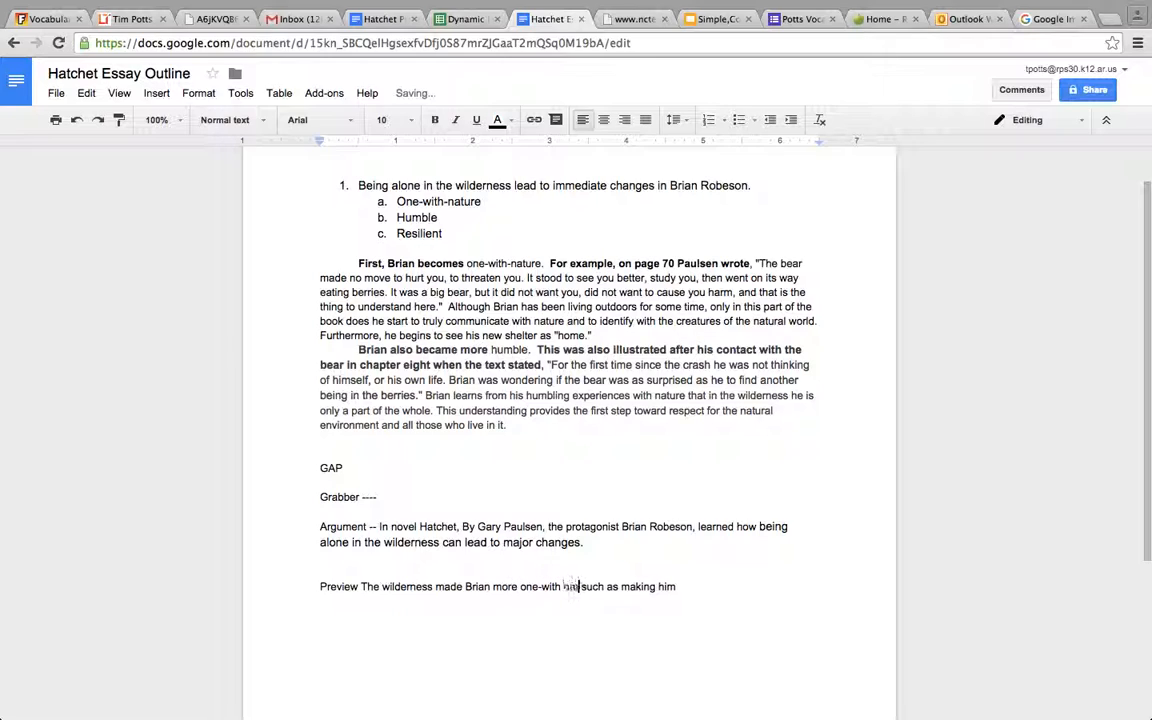
pyautogui.write('nature, humble')
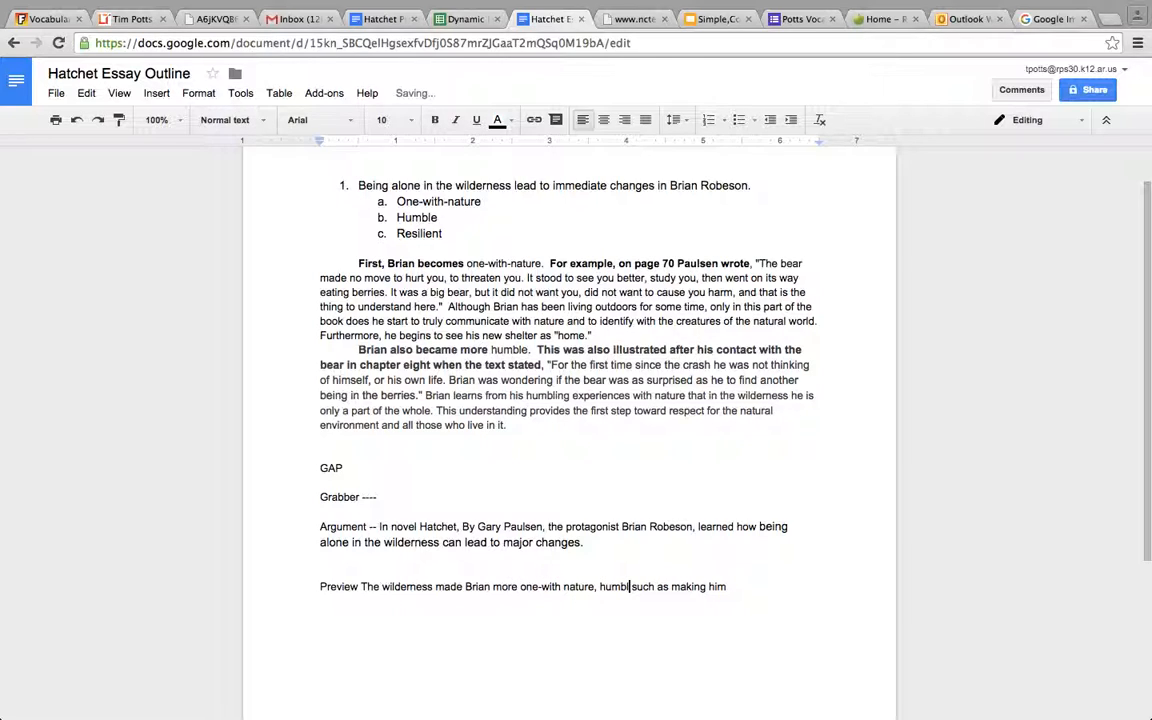
pyautogui.write('e, and resilient.')
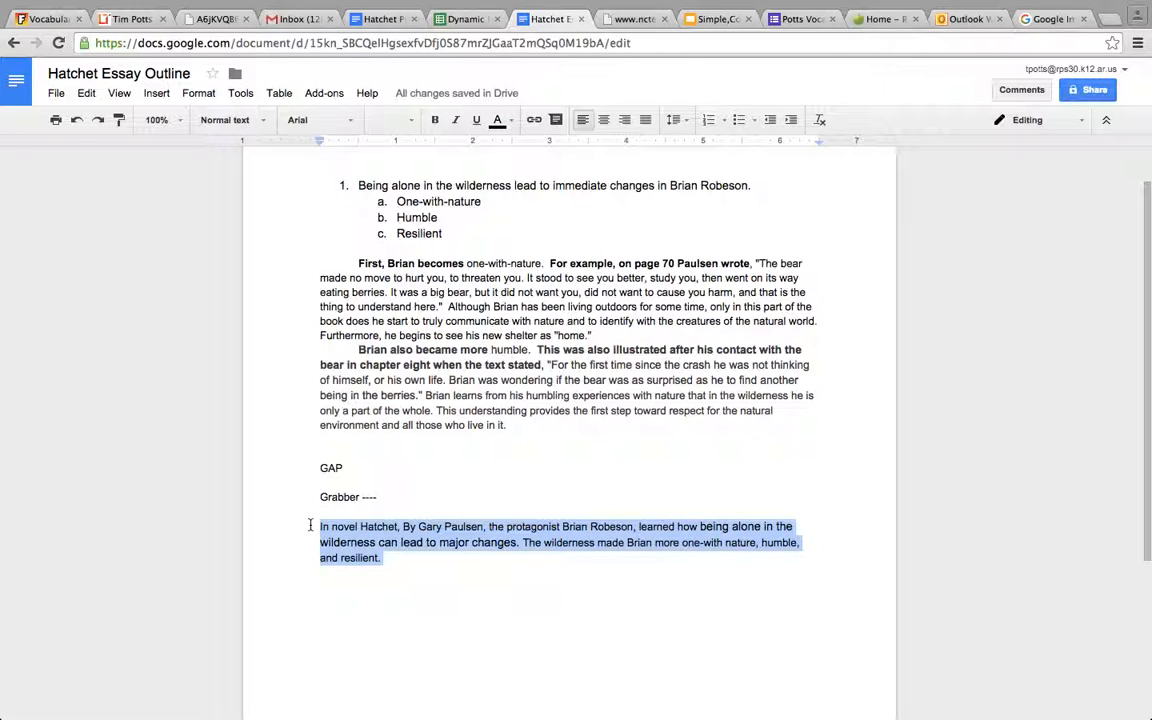
pyautogui.moveTo(387, 696)
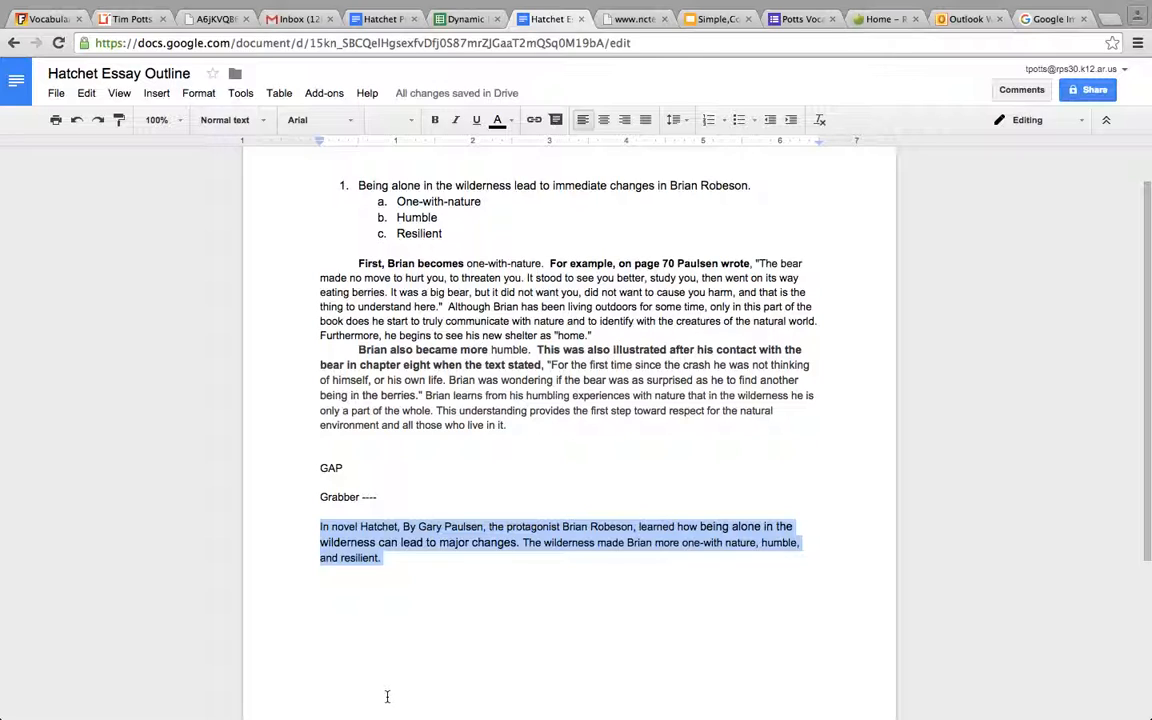